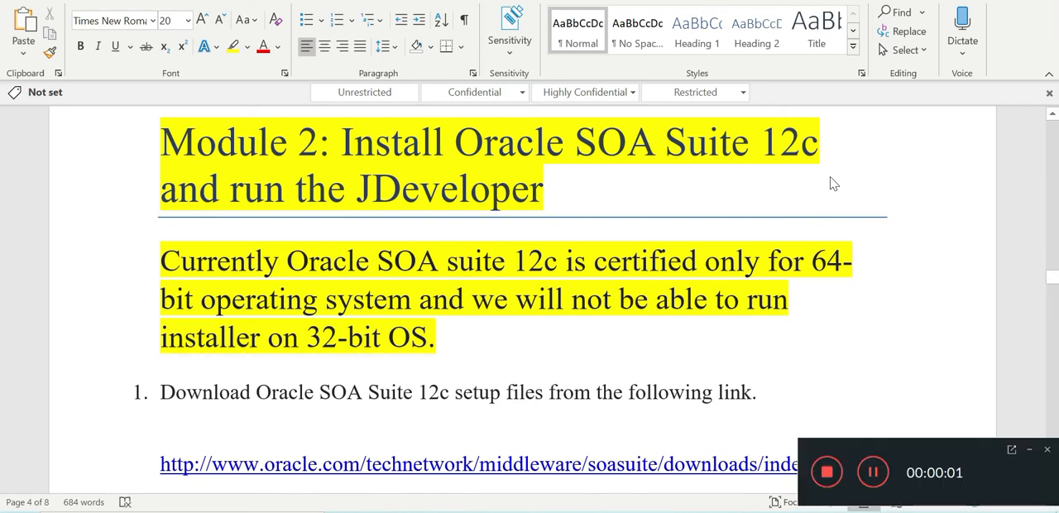
pyautogui.moveTo(805, 197)
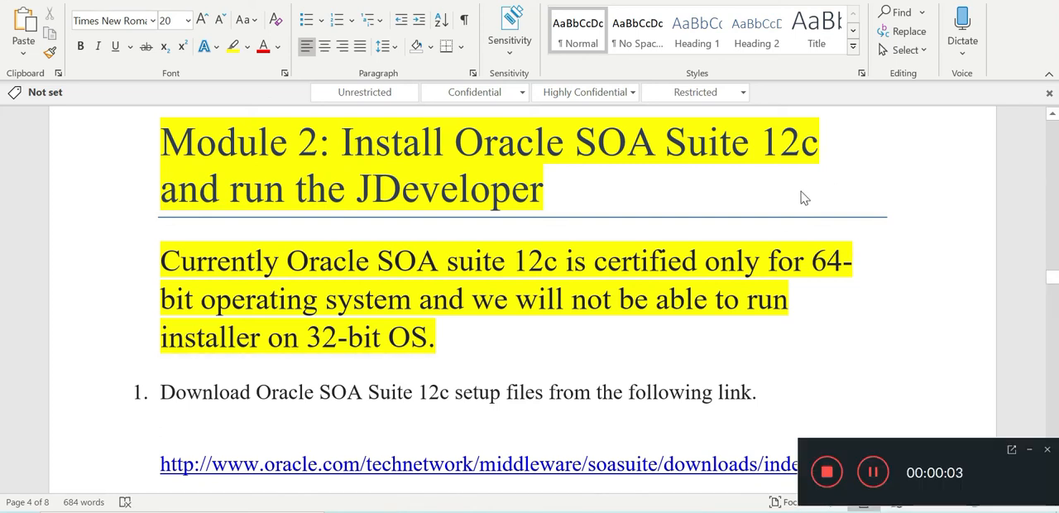
pyautogui.moveTo(682, 197)
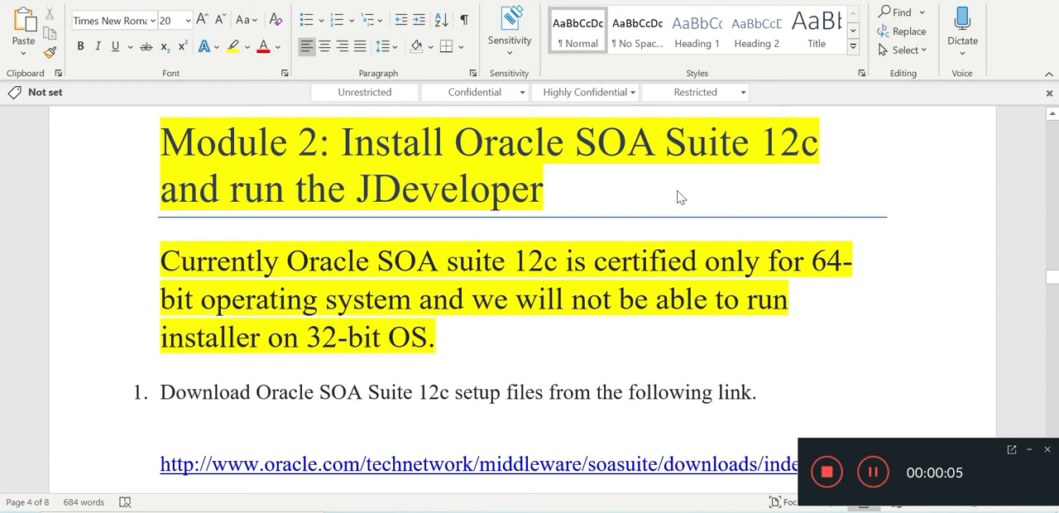
pyautogui.moveTo(656, 199)
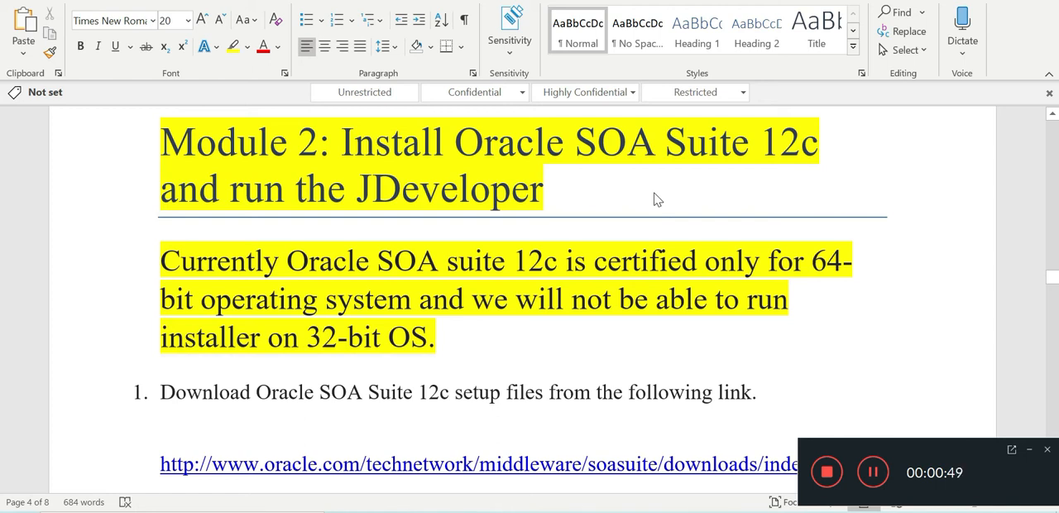
pyautogui.moveTo(644, 230)
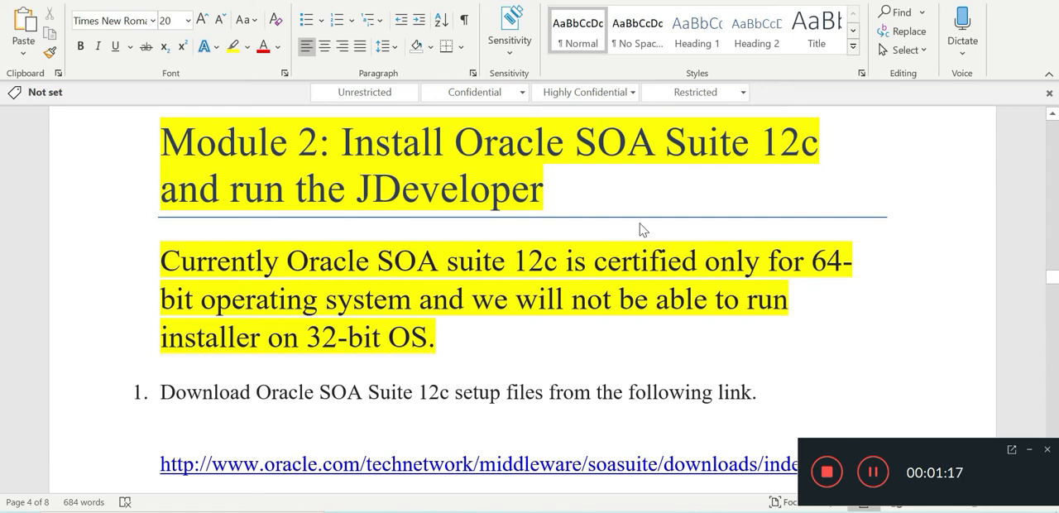
pyautogui.moveTo(616, 274)
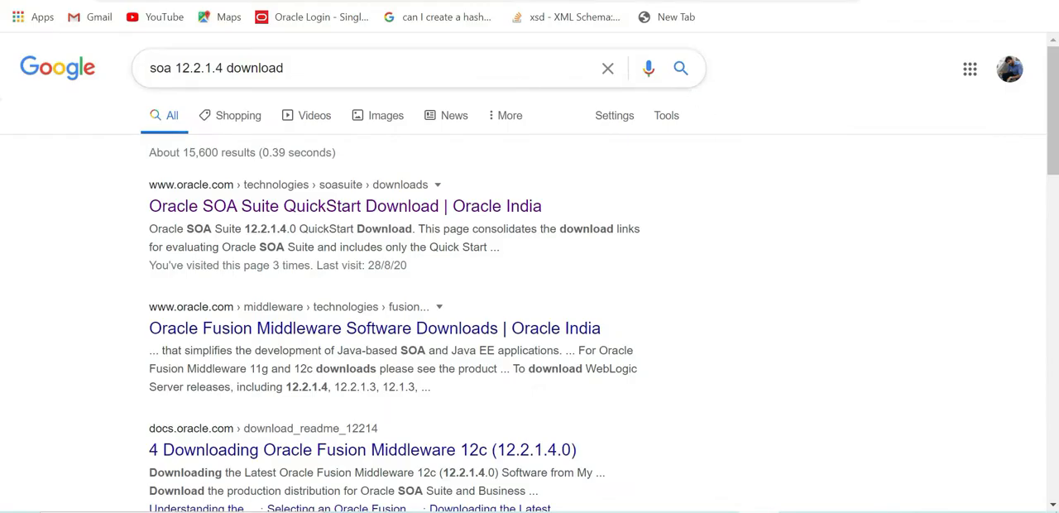
pyautogui.moveTo(680, 67)
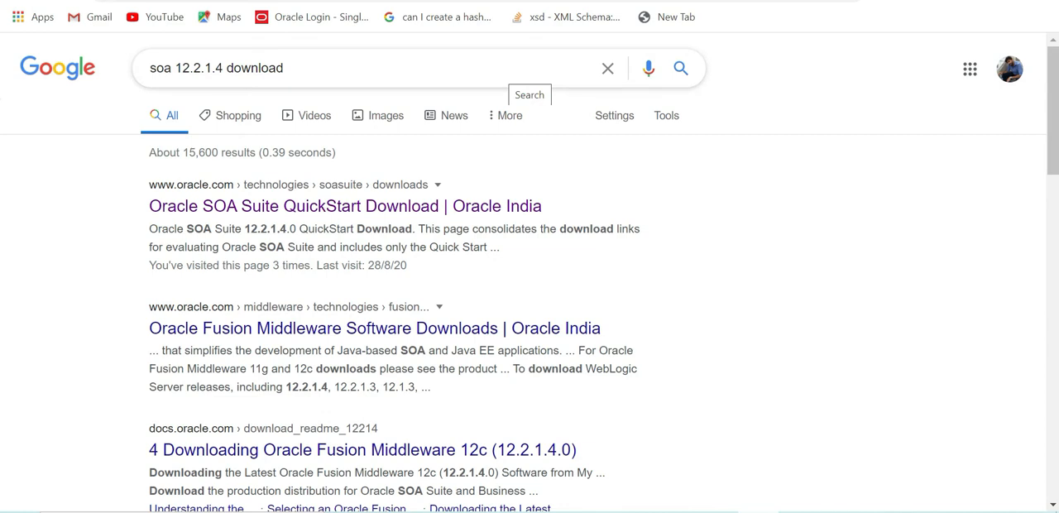
pyautogui.moveTo(445, 205)
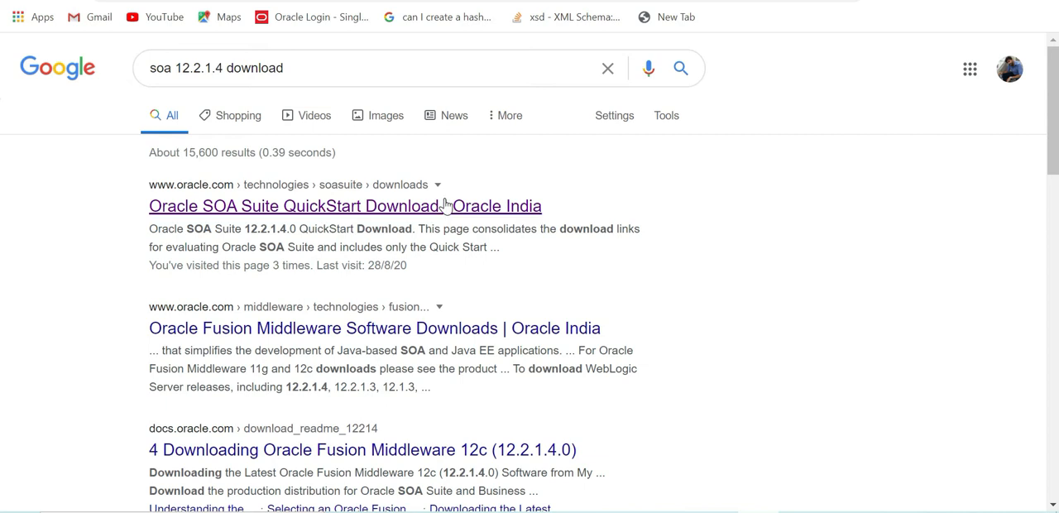
pyautogui.moveTo(447, 209)
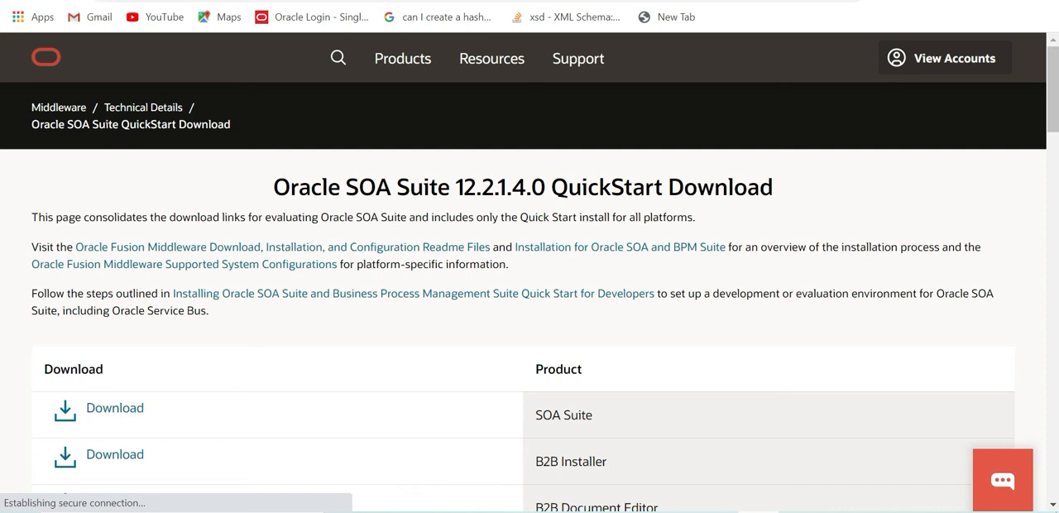
# Step: Follow the Download link next to SOA Suite in the download table
pyautogui.scroll(-3)
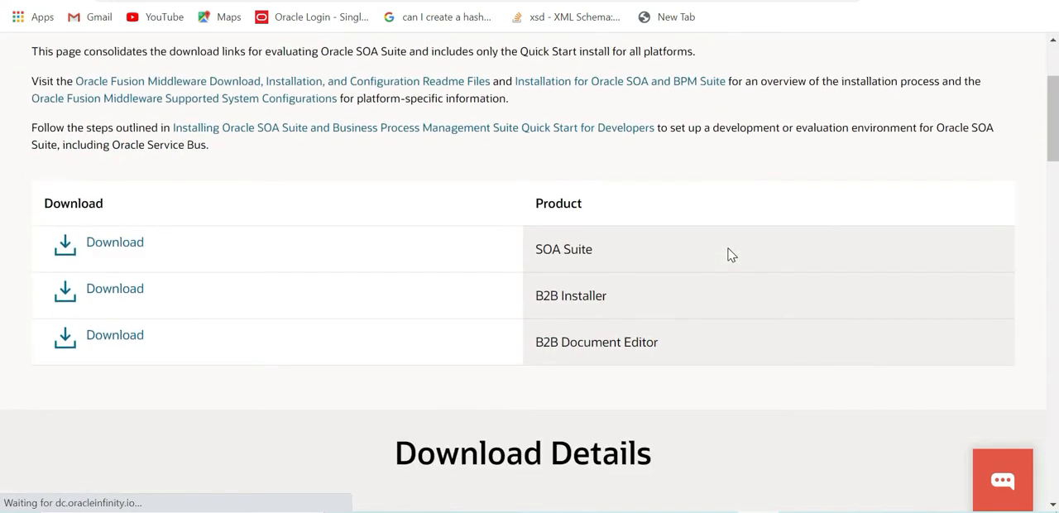
pyautogui.scroll(3)
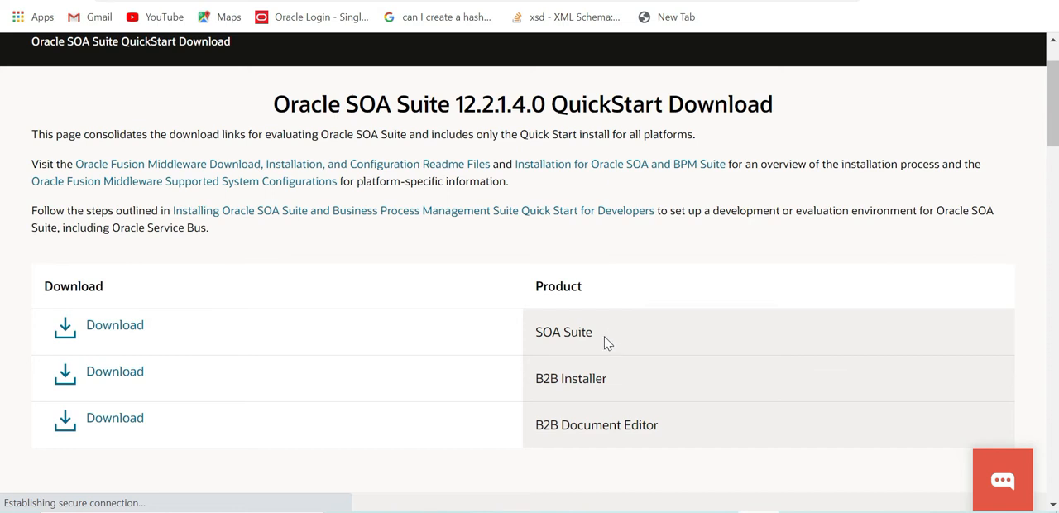
pyautogui.moveTo(606, 345)
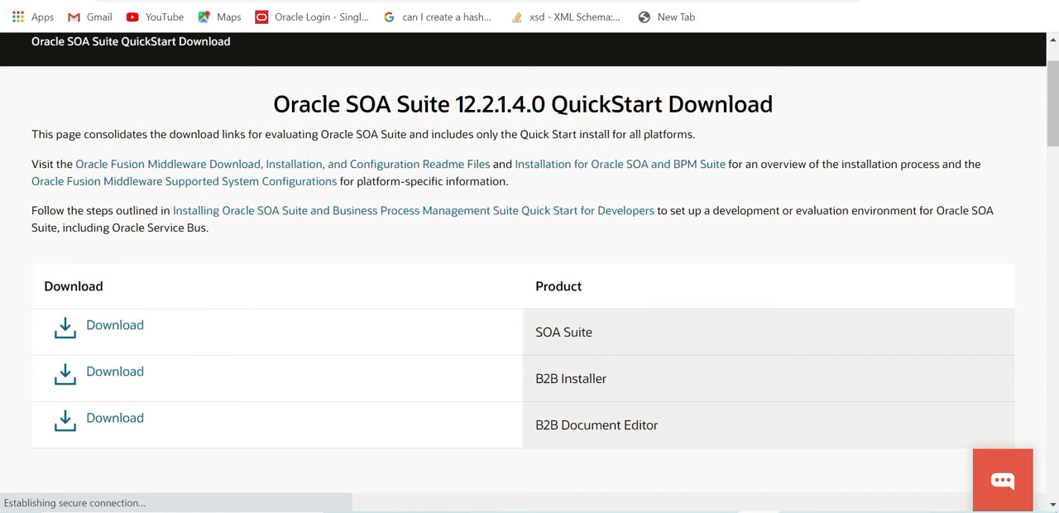
pyautogui.moveTo(609, 332)
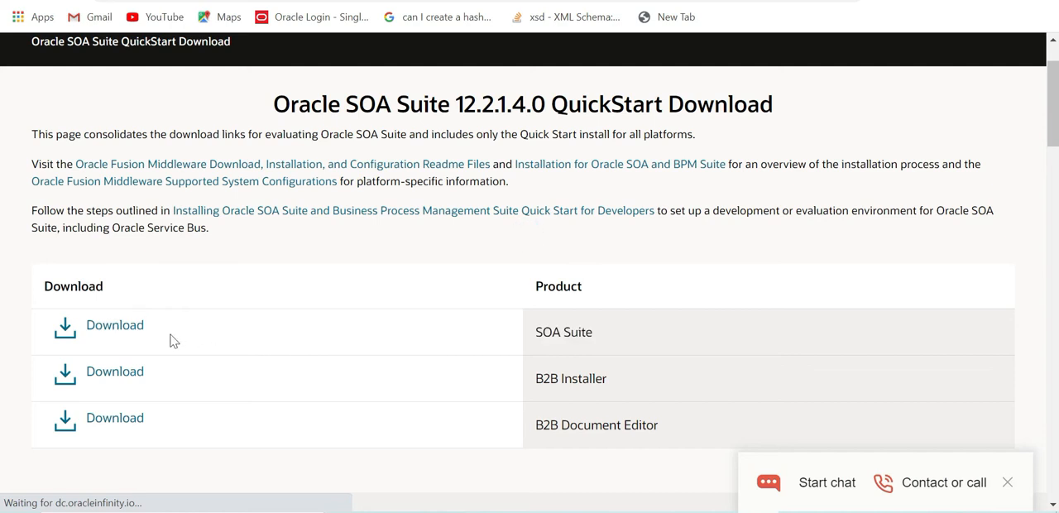
pyautogui.click(114, 324)
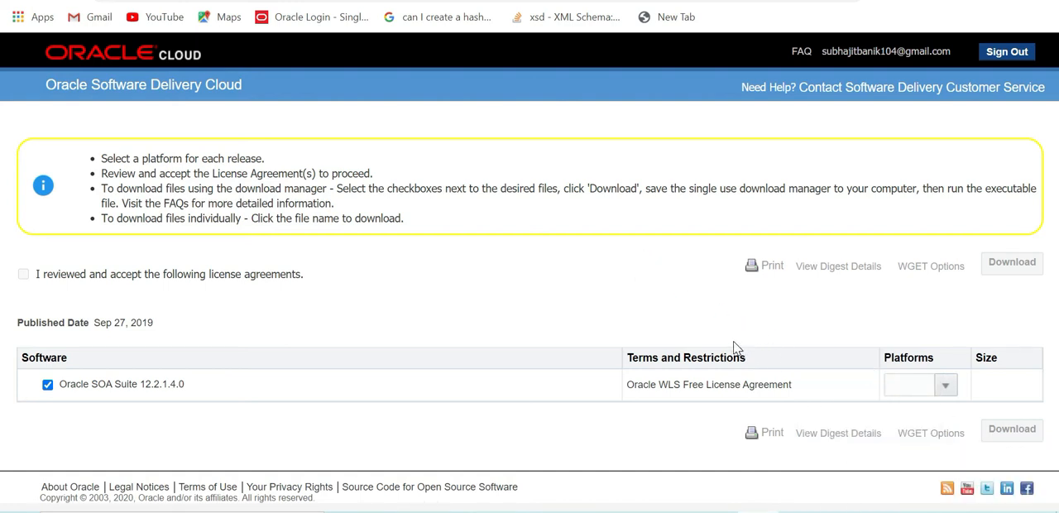
pyautogui.moveTo(43, 288)
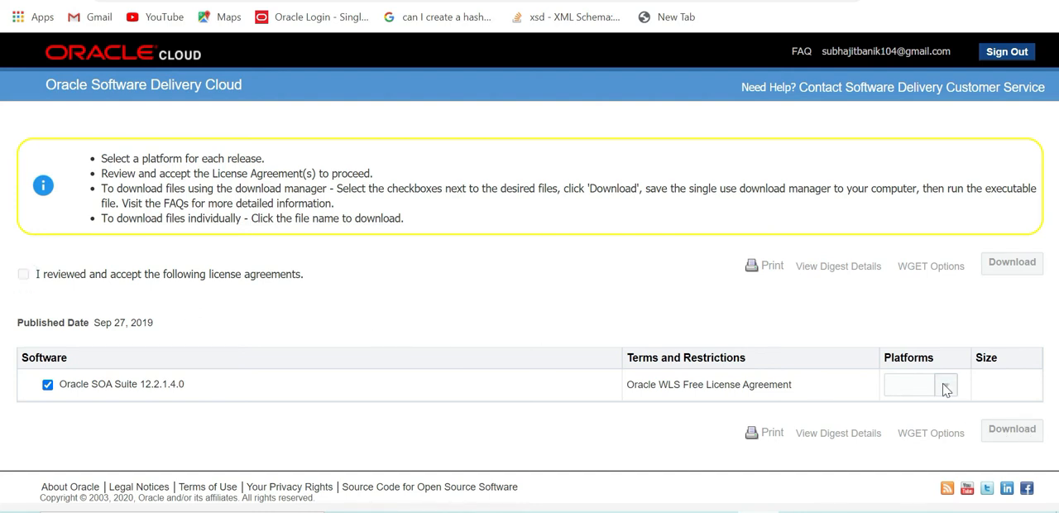
# Step: Choose Microsoft Windows x64 (64-bit) as platform and accept the Oracle License Agreement
pyautogui.click(920, 384)
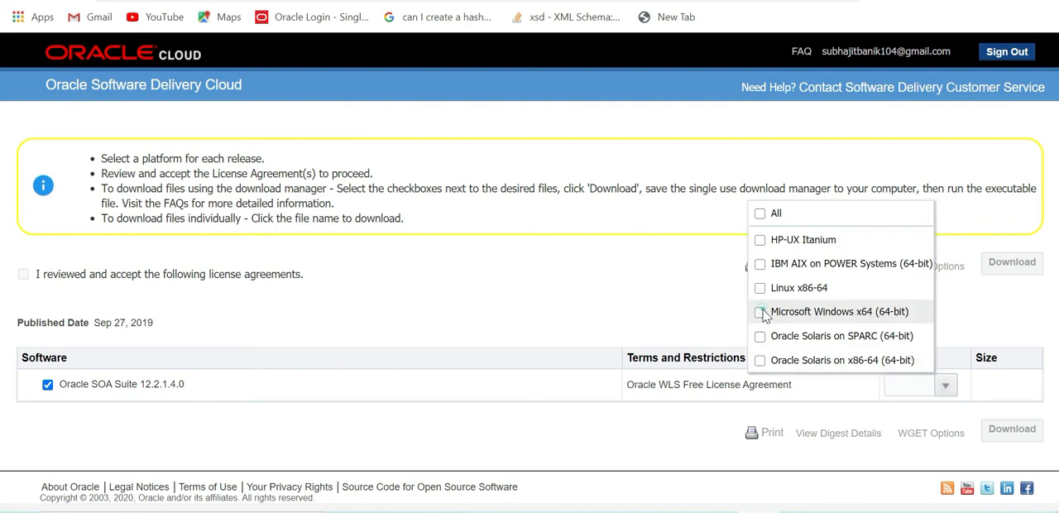
pyautogui.click(760, 311)
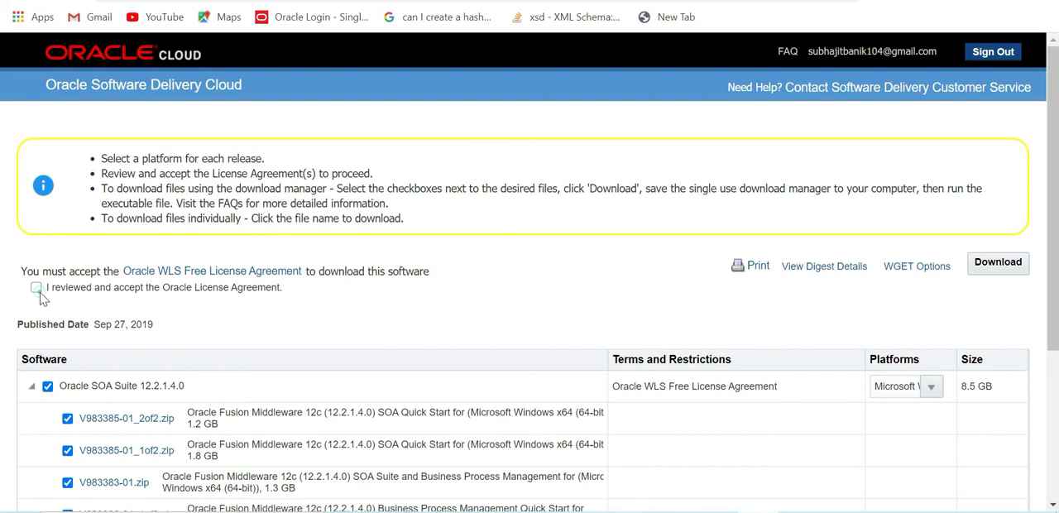
pyautogui.click(36, 288)
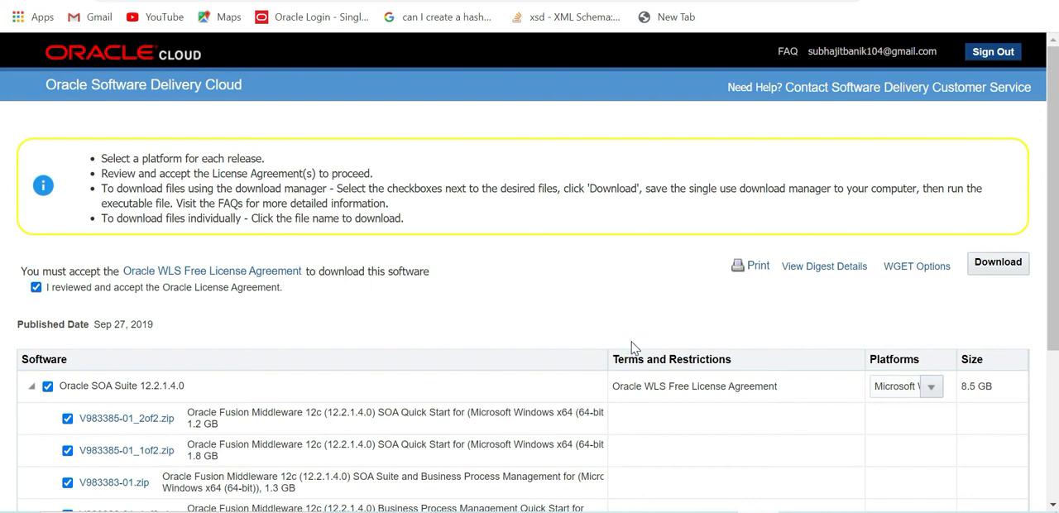
pyautogui.scroll(-3)
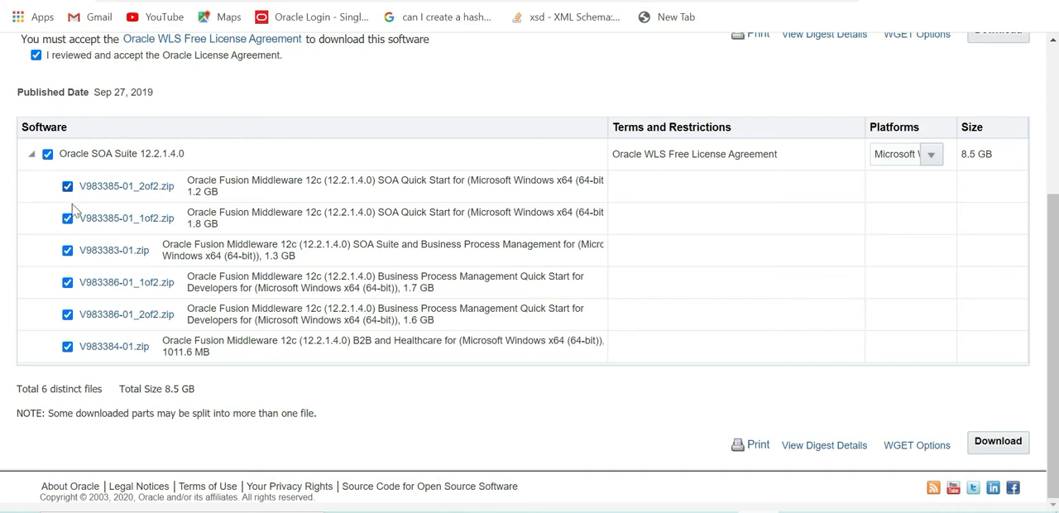
pyautogui.moveTo(73, 273)
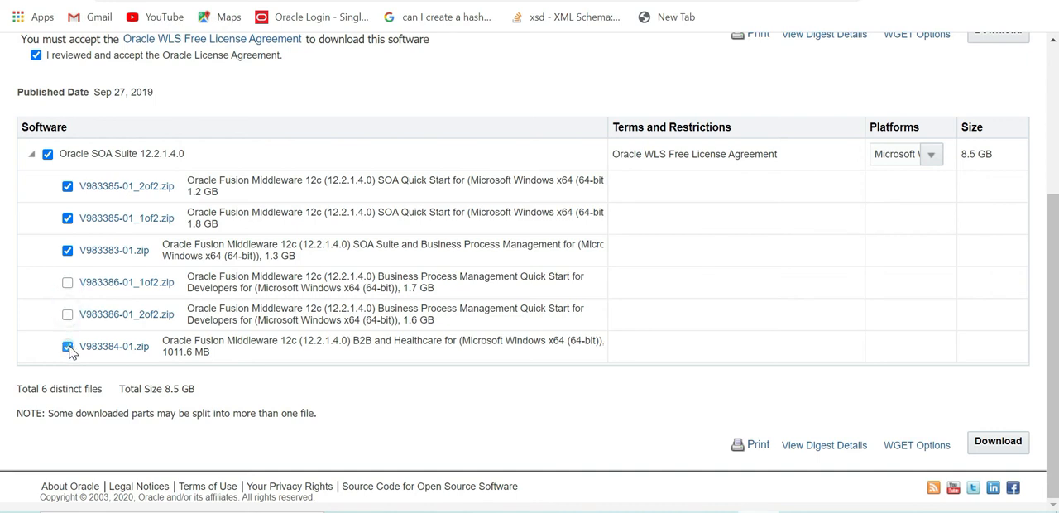
# Step: Exclude the two Business Process Management zips and the B2B zip, then download the remaining three
pyautogui.click(66, 314)
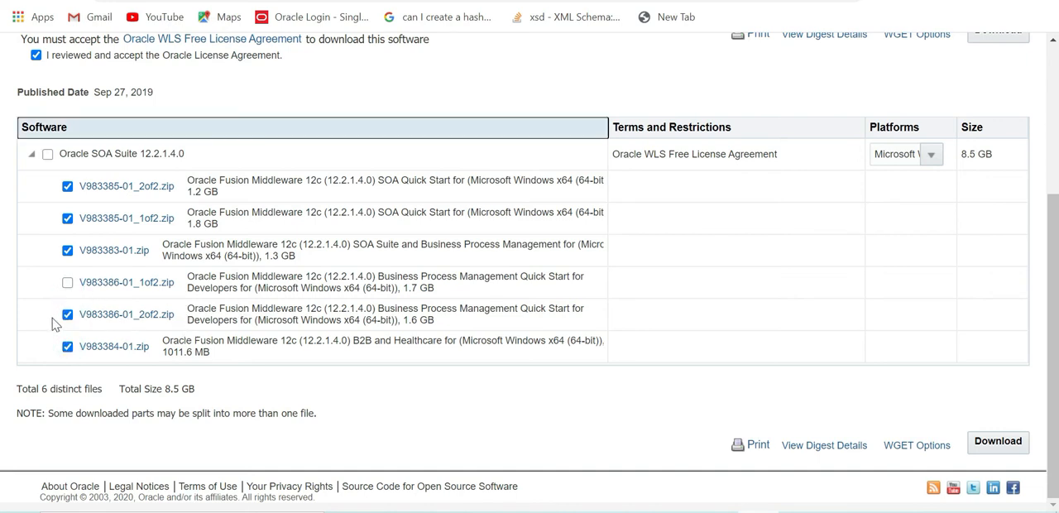
pyautogui.click(66, 314)
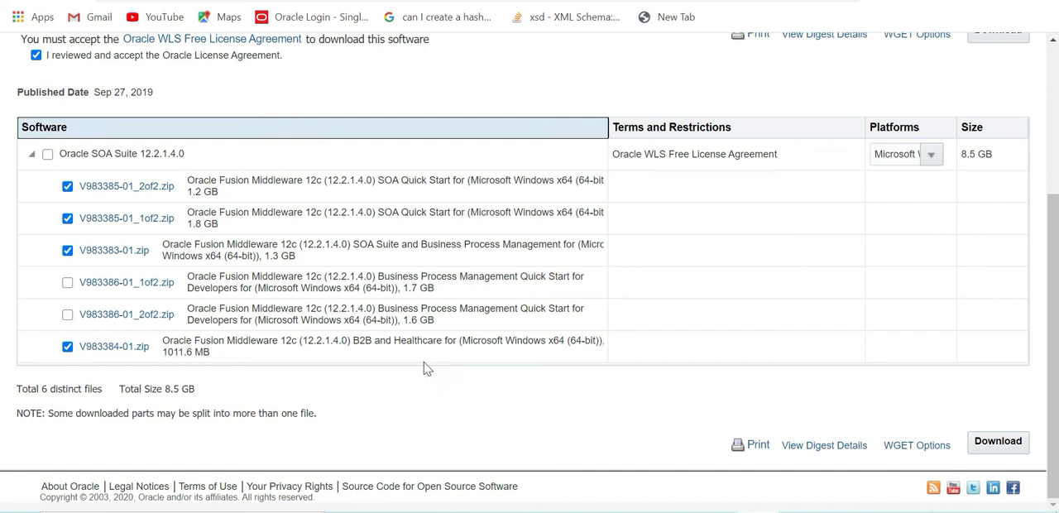
pyautogui.click(66, 346)
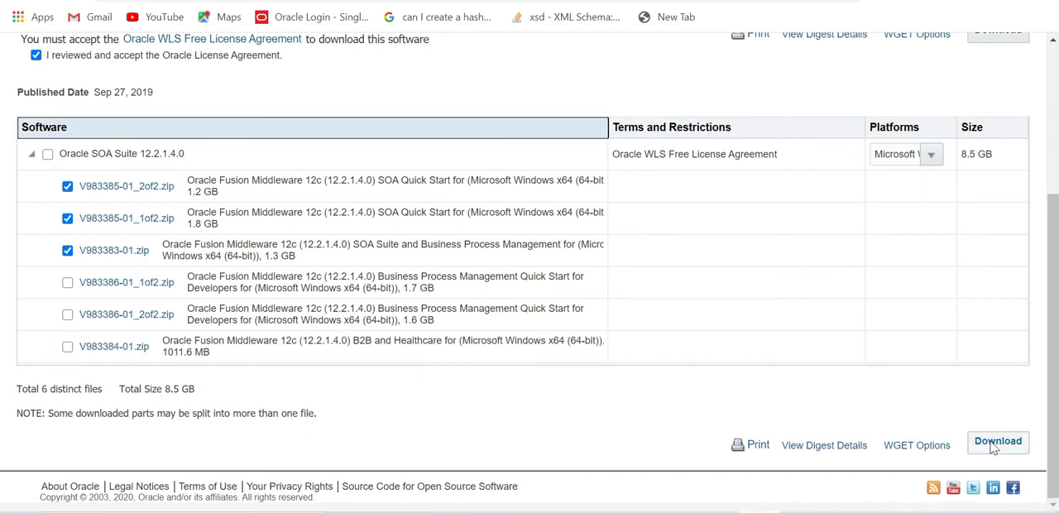
pyautogui.moveTo(791, 357)
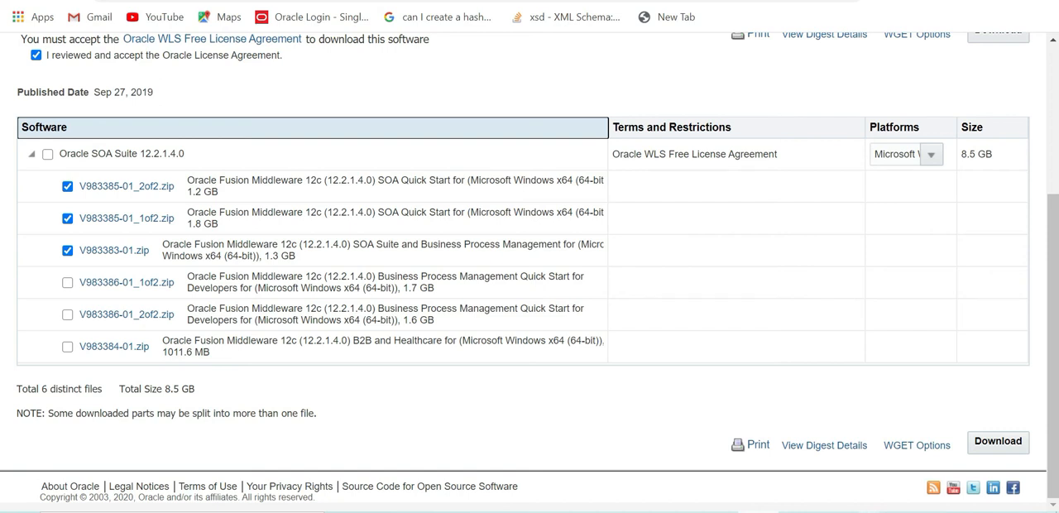
pyautogui.click(817, 495)
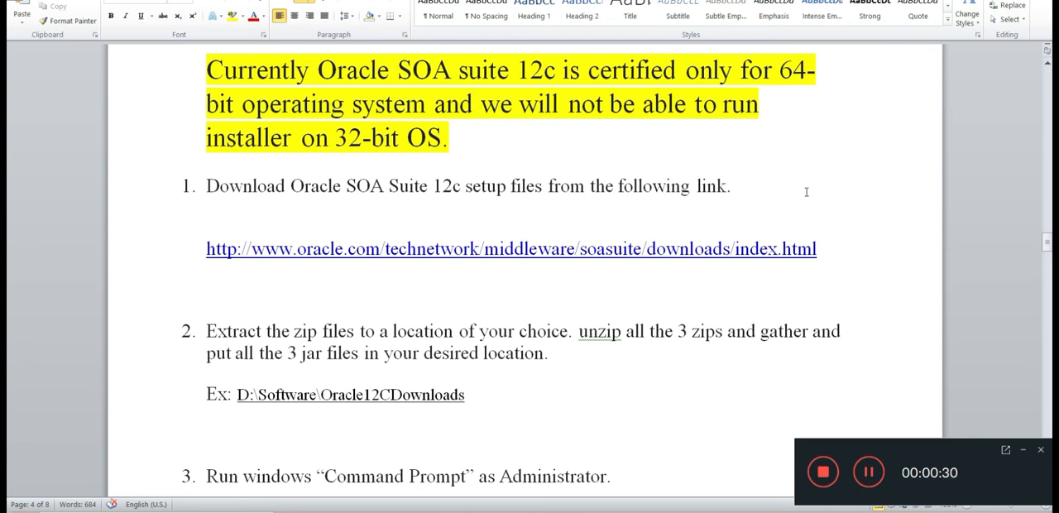
pyautogui.moveTo(803, 205)
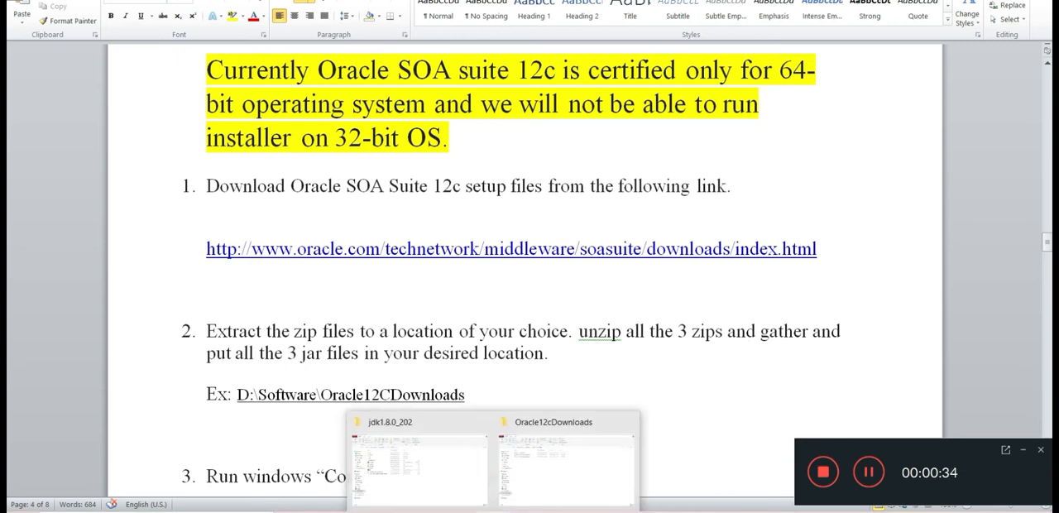
# Step: Show the Oracle12cDownloads folder on D: with the three extracted SOA quickstart jar files
pyautogui.click(566, 460)
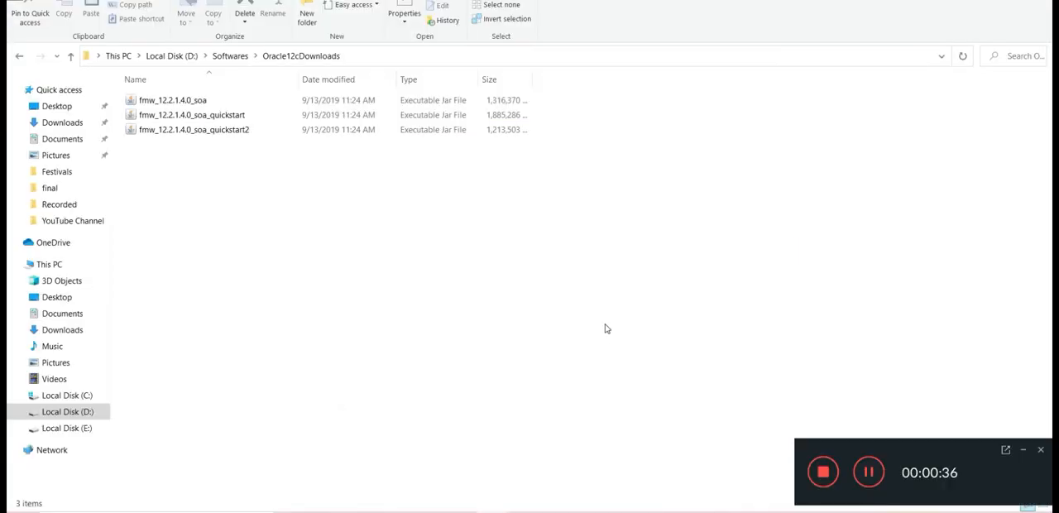
pyautogui.moveTo(556, 241)
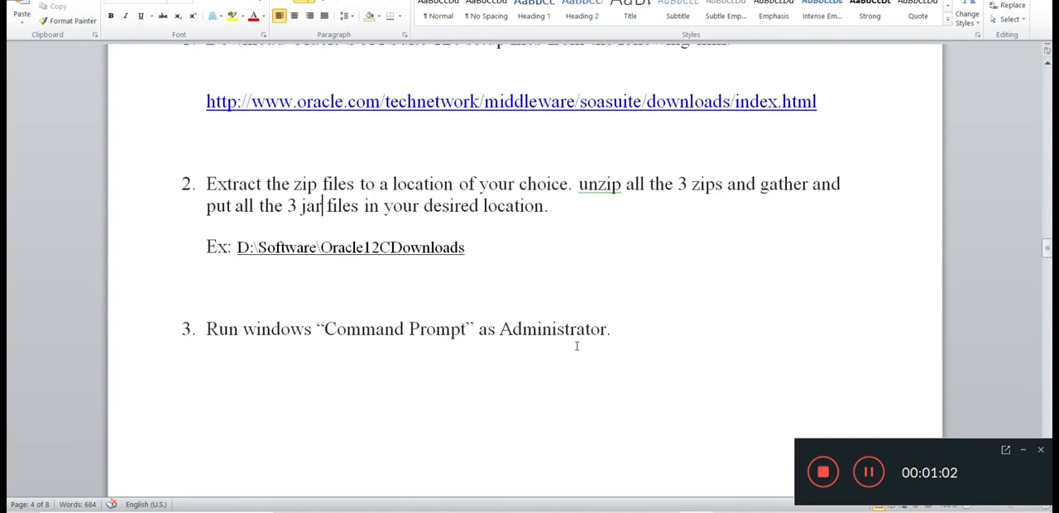
# Step: Copy the "%JAVA_HOME%\bin\java" -jar command from step 4 and launch an Administrator Command Prompt
pyautogui.moveTo(245, 329); pyautogui.dragTo(611, 330)
pyautogui.write('cmd')
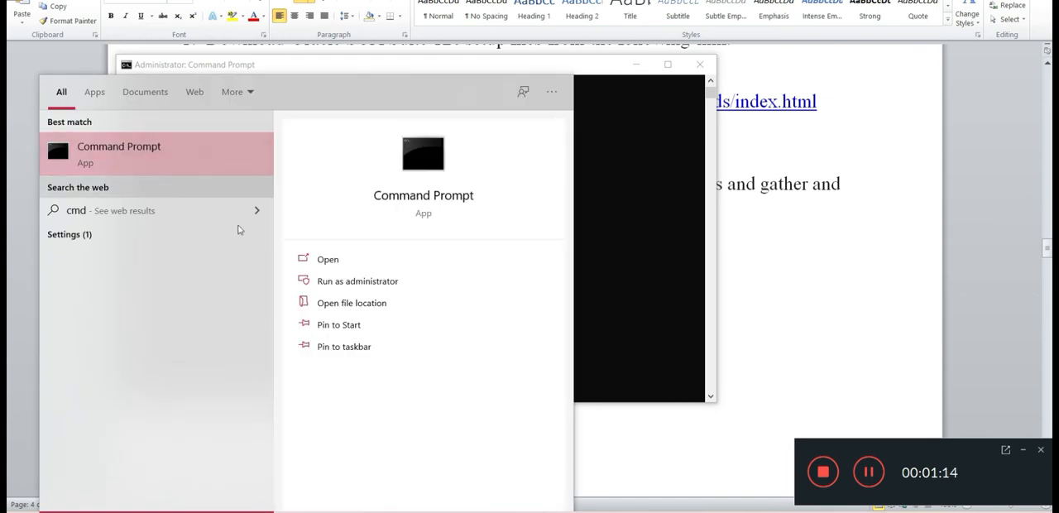
pyautogui.moveTo(338, 281)
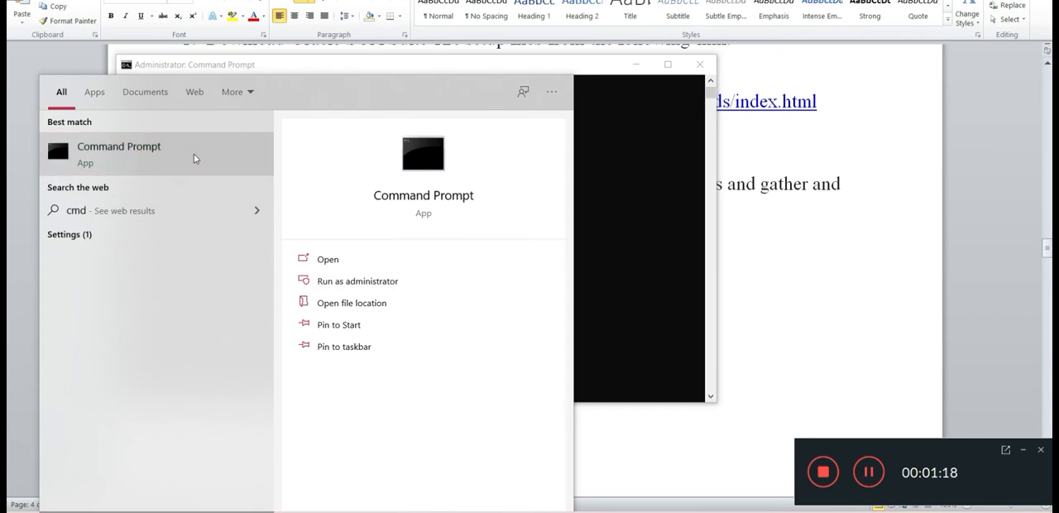
pyautogui.rightClick(119, 152)
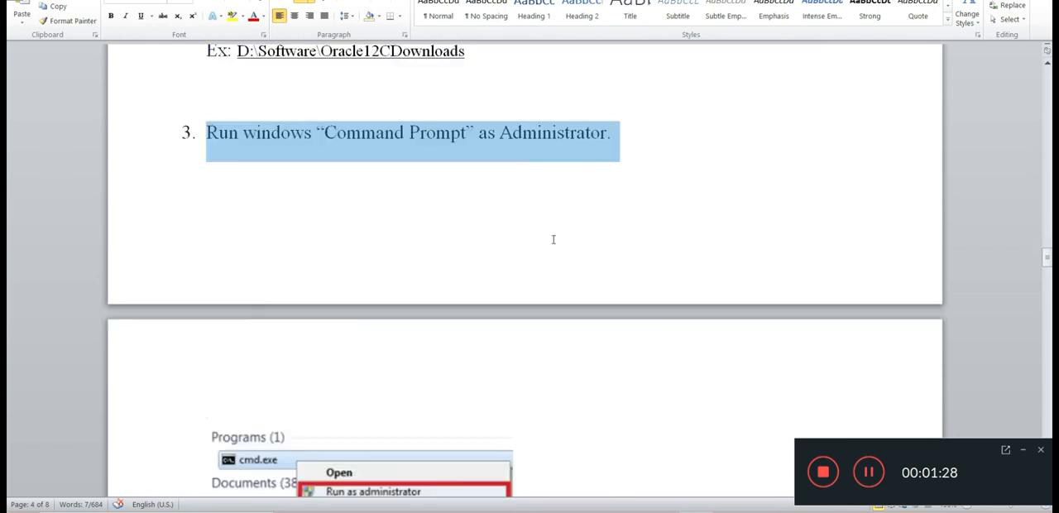
pyautogui.scroll(-3)
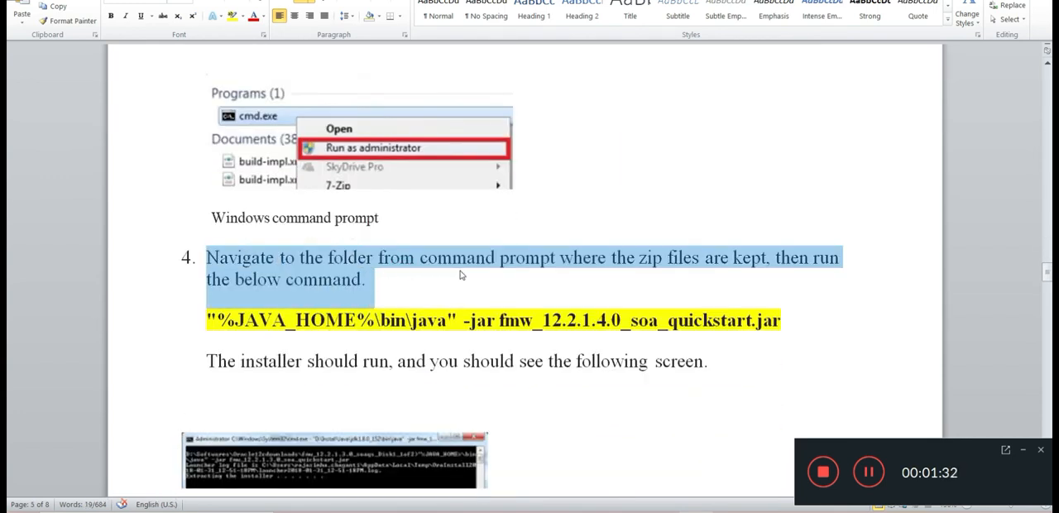
pyautogui.click(374, 148)
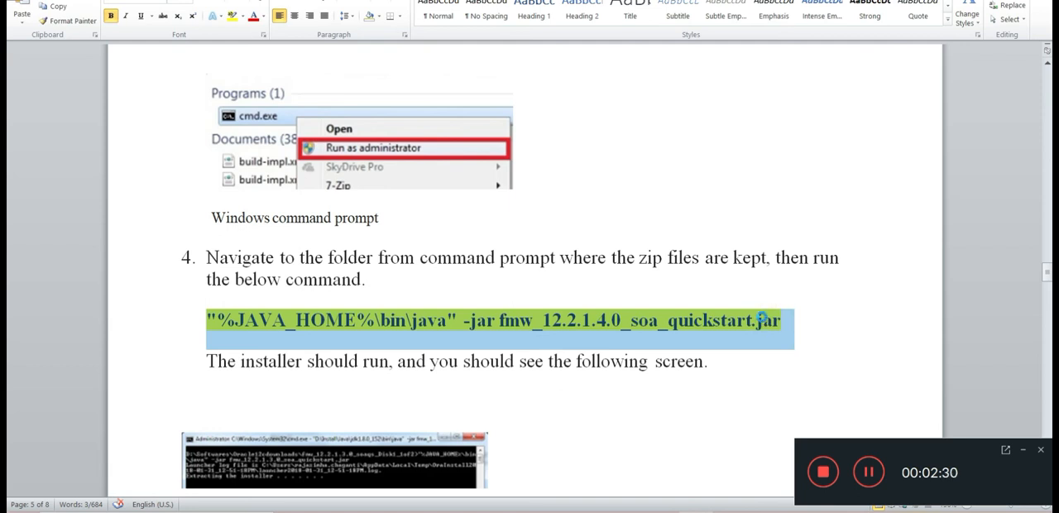
# Step: Run "%JAVA_HOME%\bin\java" -jar fmw_12.2.1.4.0_soa_quickstart.jar in the admin Command Prompt
pyautogui.click(374, 147)
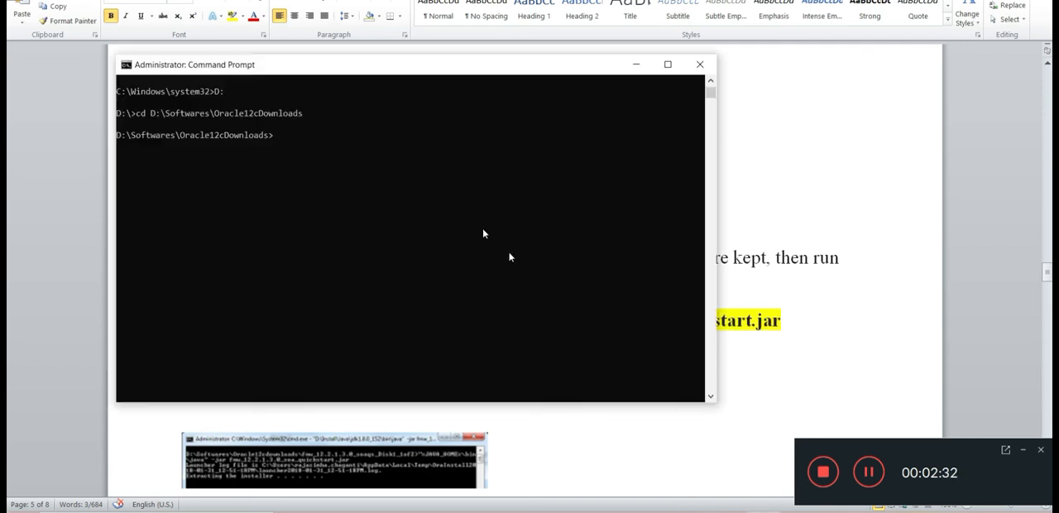
pyautogui.write('"%JAVA_HOME%\\bin\\java" -jar fmw_12.2.1.4.0_soa_quickstart.jar')
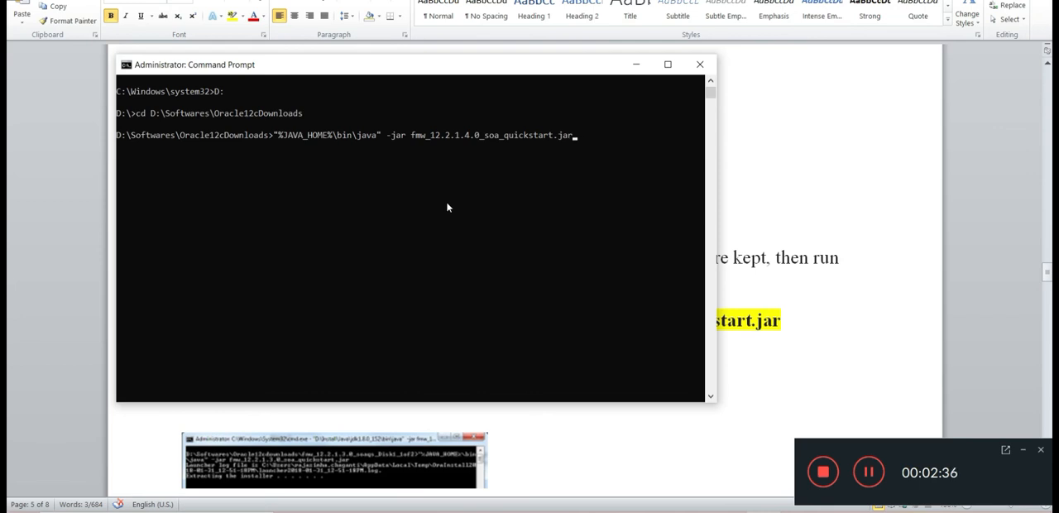
pyautogui.press('Return')
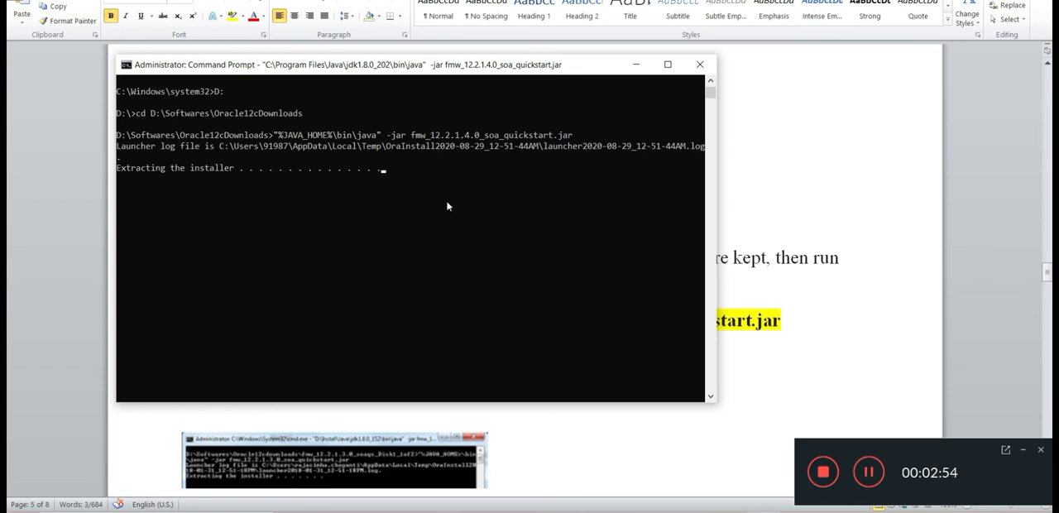
pyautogui.moveTo(500, 212)
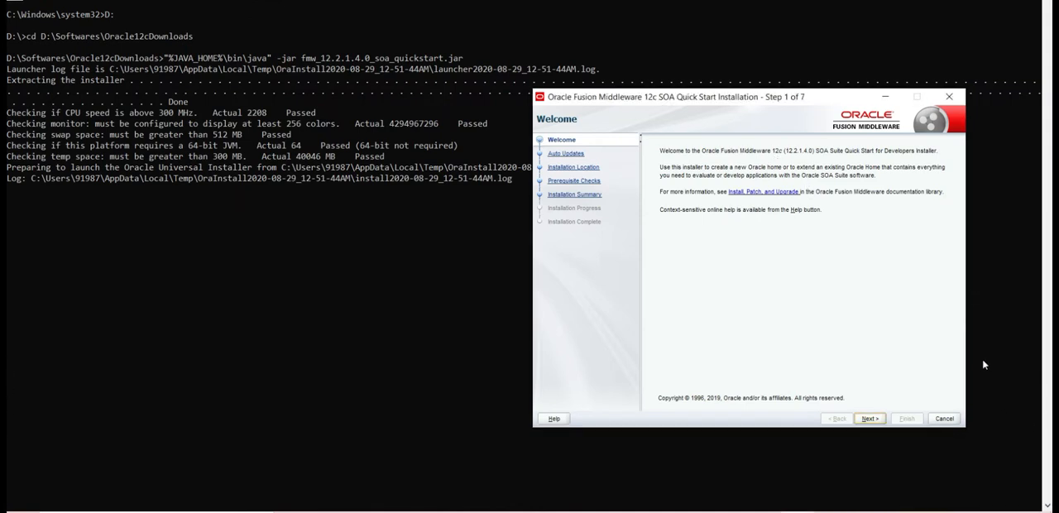
pyautogui.moveTo(900, 296)
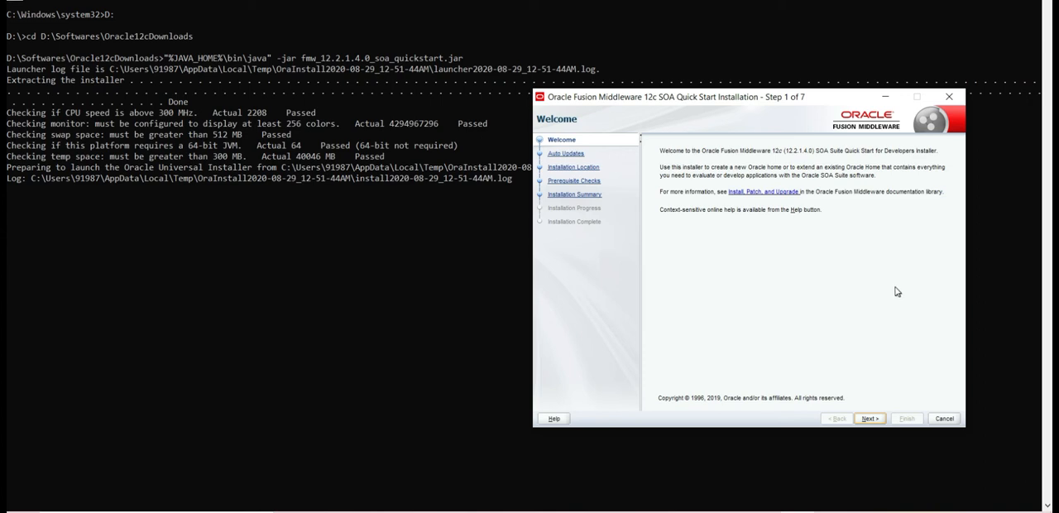
pyautogui.moveTo(894, 261)
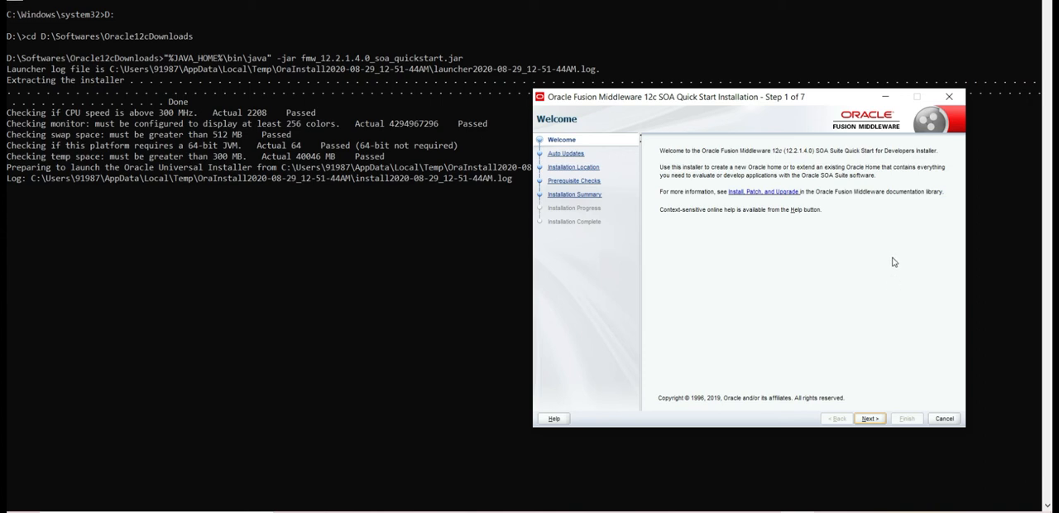
pyautogui.moveTo(823, 106)
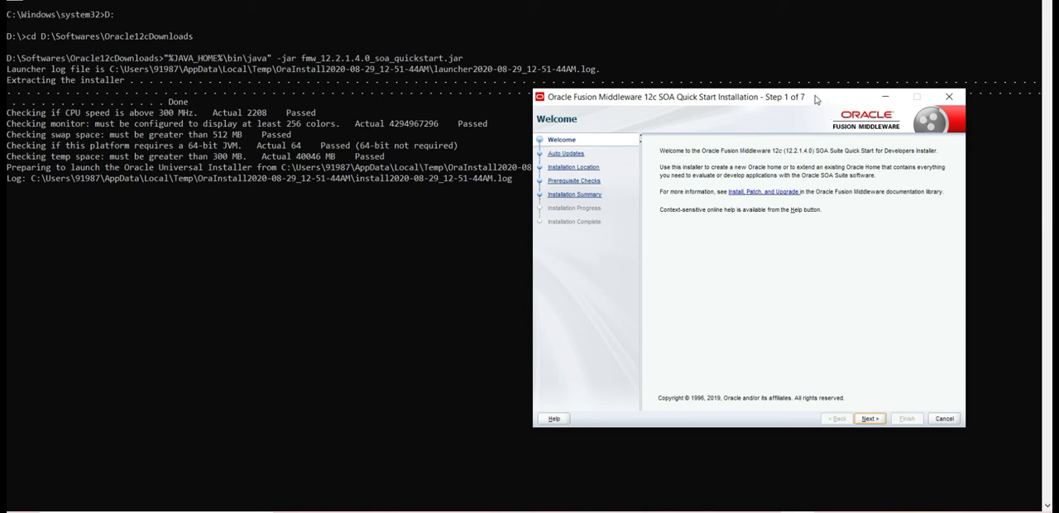
pyautogui.moveTo(834, 351)
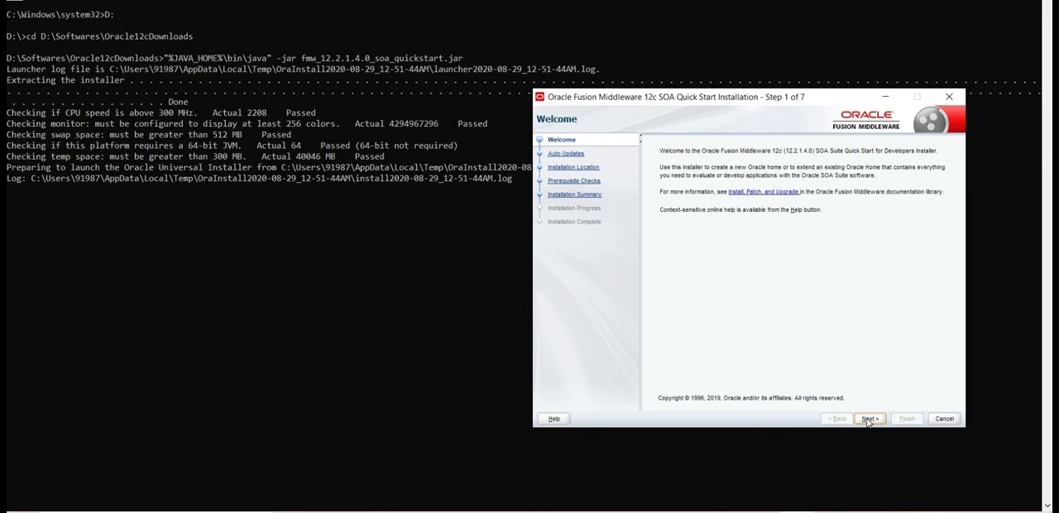
# Step: Advance from the installer Welcome page to step 2, Auto Updates
pyautogui.click(869, 419)
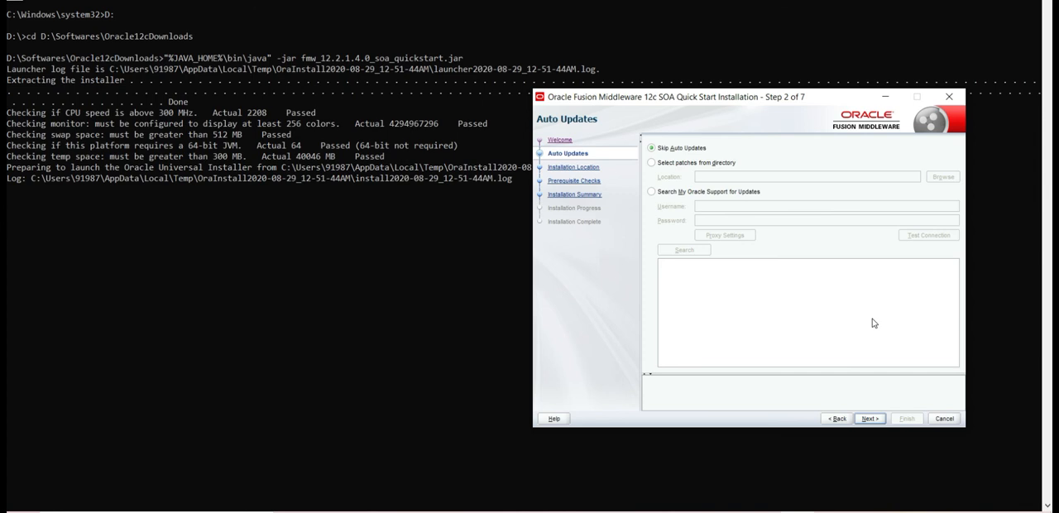
pyautogui.moveTo(709, 158)
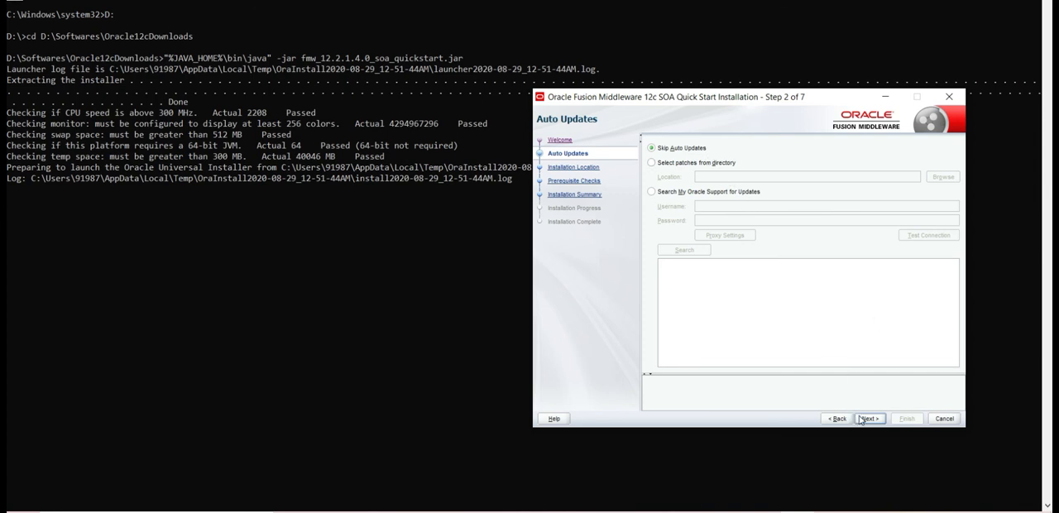
# Step: Keep Skip Auto Updates and advance to Installation Location with C:\Oracle\Middleware\Oracle_Home
pyautogui.click(867, 418)
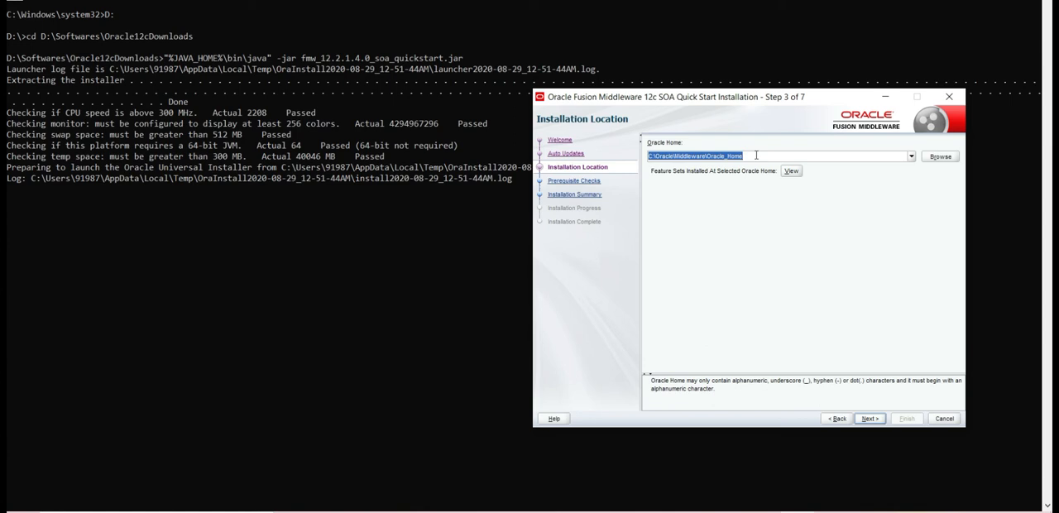
pyautogui.moveTo(846, 184)
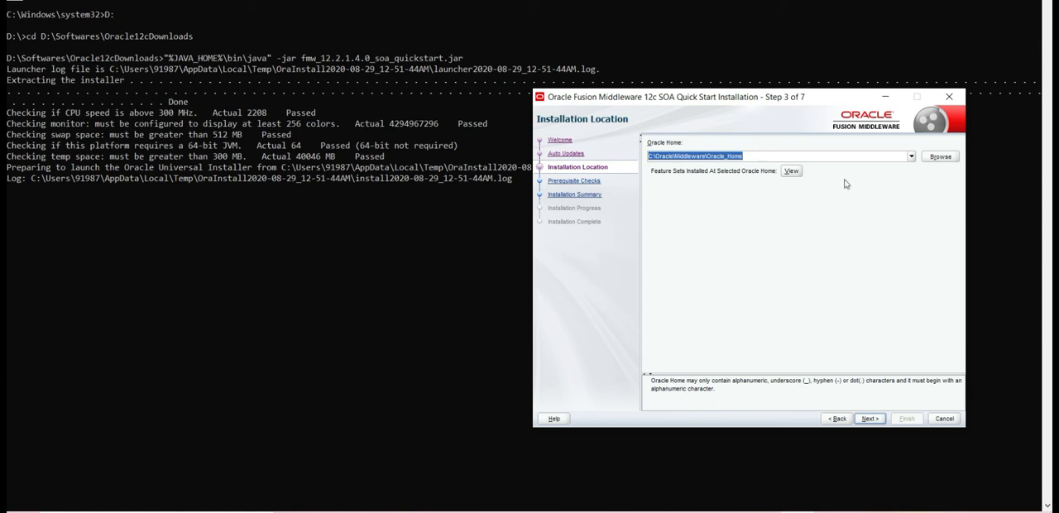
pyautogui.moveTo(810, 168)
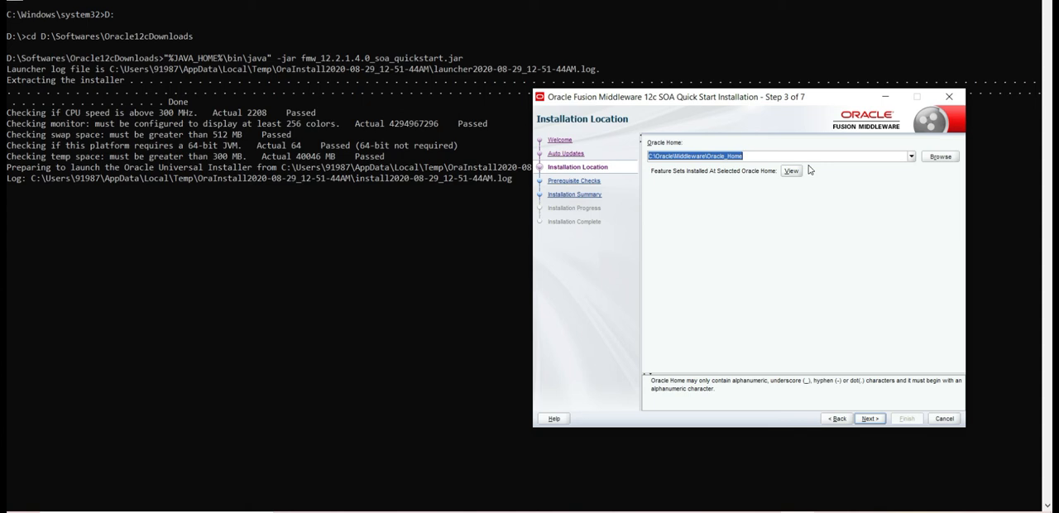
pyautogui.moveTo(848, 424)
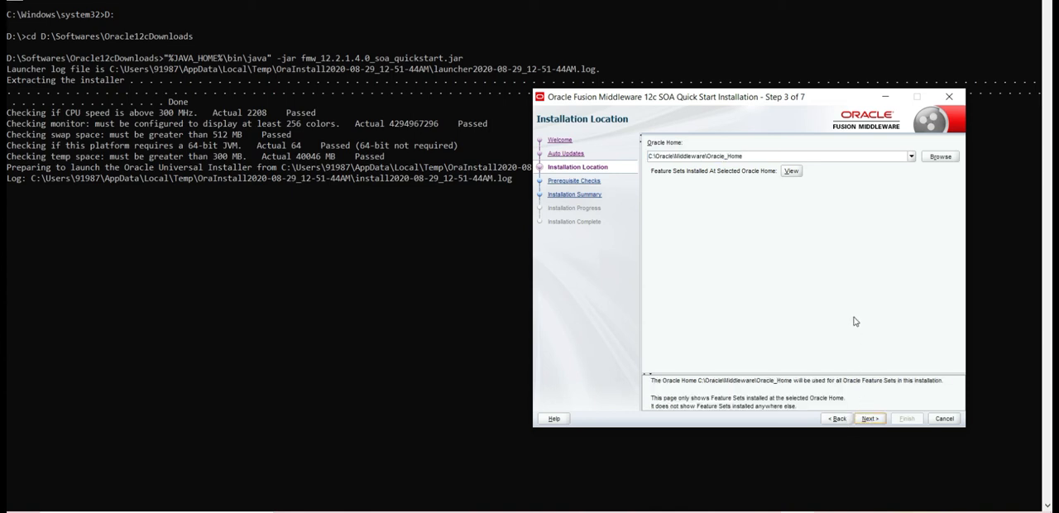
# Step: Accept the Oracle Home, pass the OS and Java prerequisite checks, and advance to step 5
pyautogui.click(869, 419)
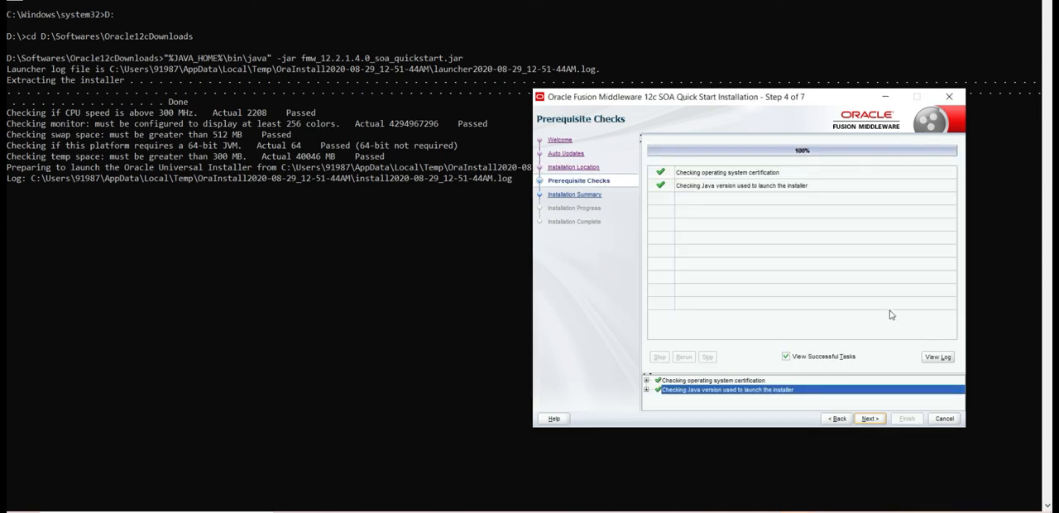
pyautogui.moveTo(867, 255)
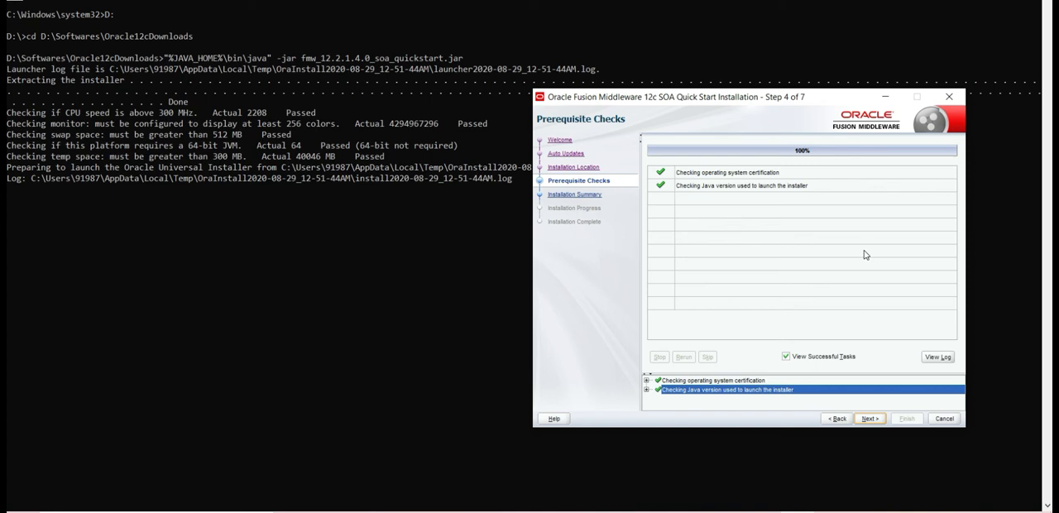
pyautogui.click(869, 418)
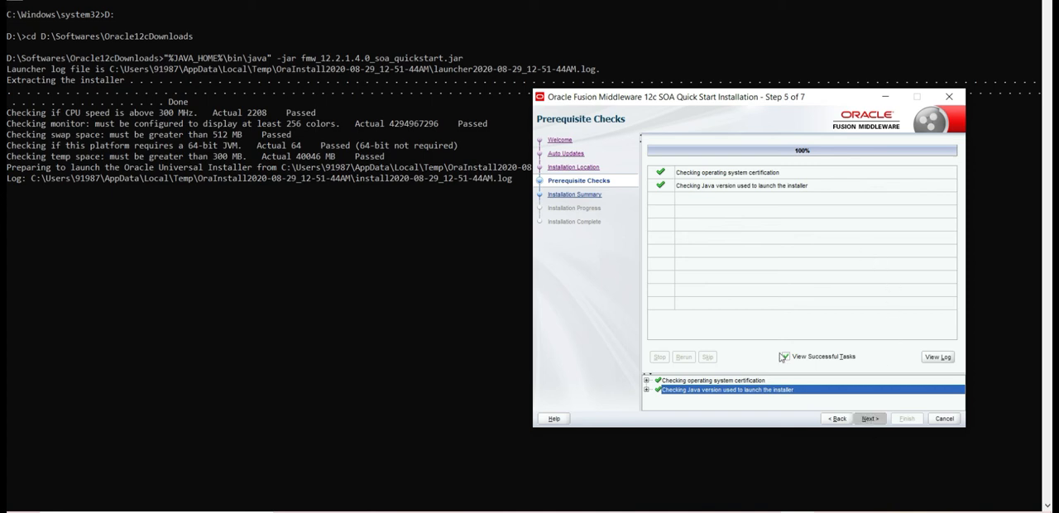
pyautogui.moveTo(645, 278)
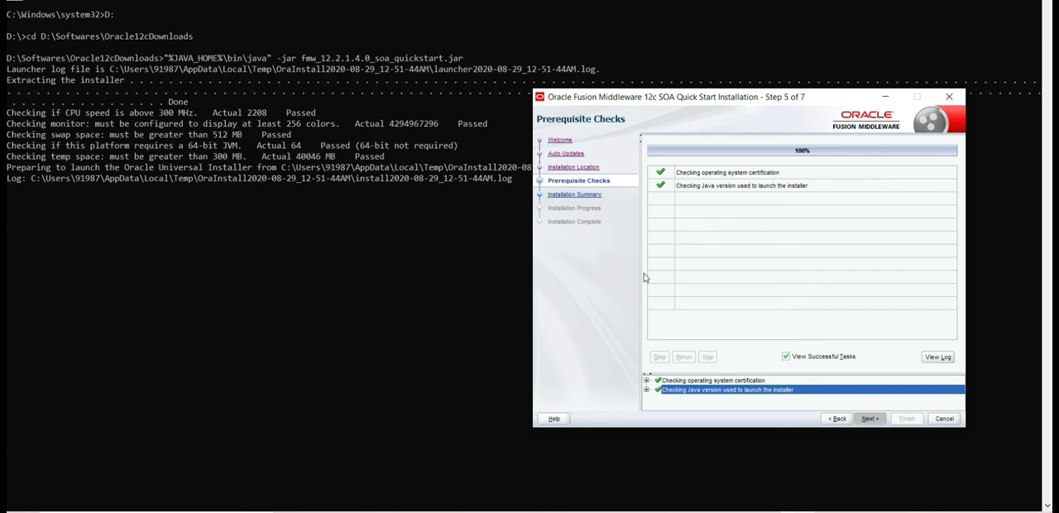
pyautogui.click(869, 419)
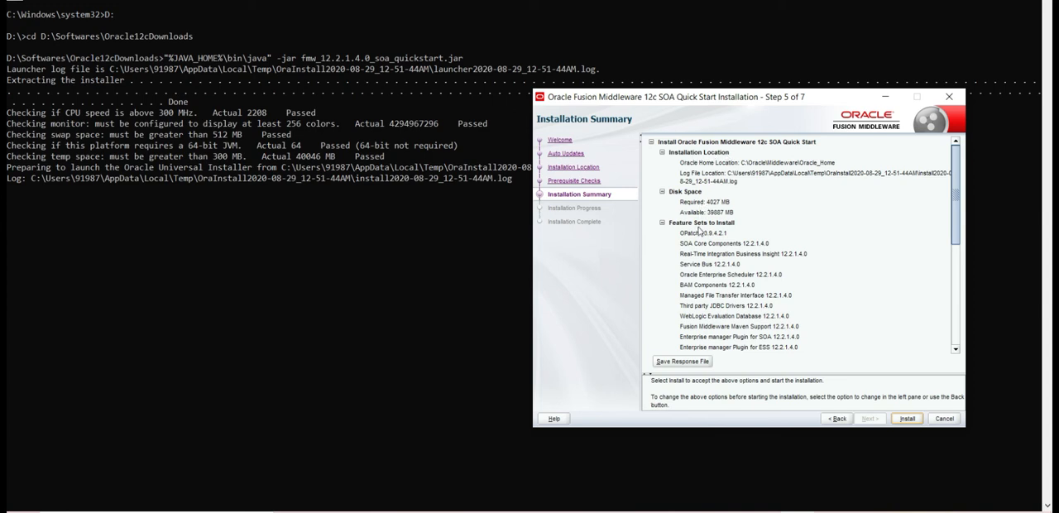
pyautogui.moveTo(802, 278)
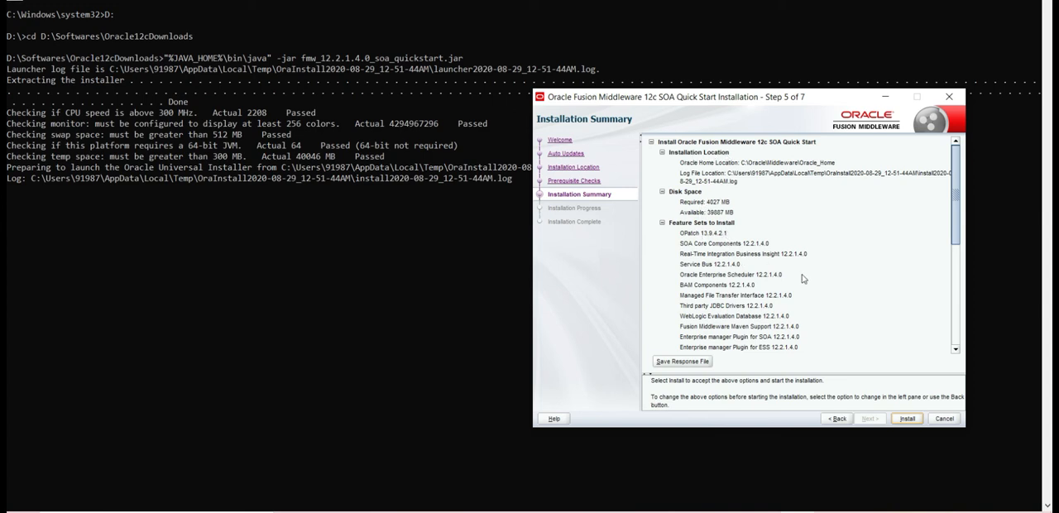
pyautogui.scroll(-3)
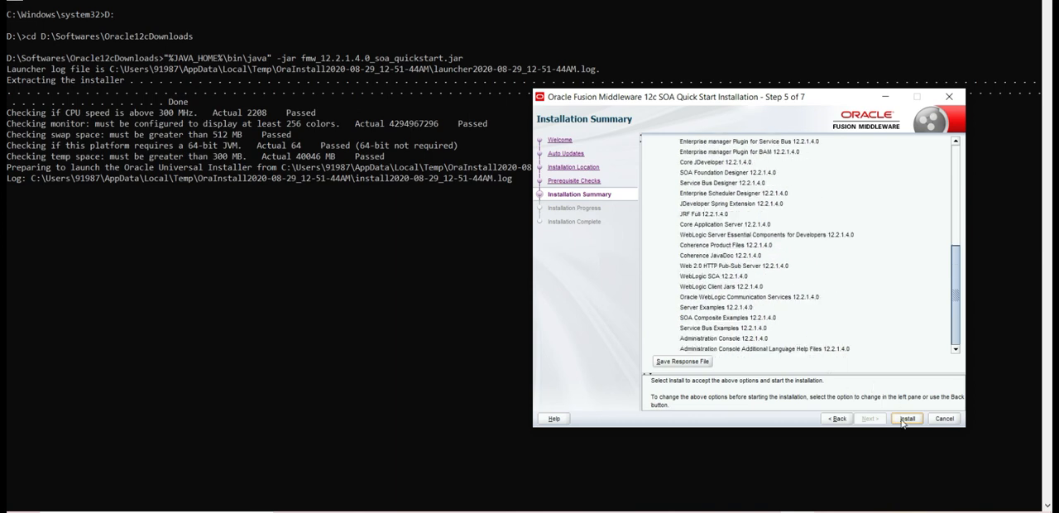
# Step: Start installing SOA Suite Quick Start from the summary page
pyautogui.click(907, 419)
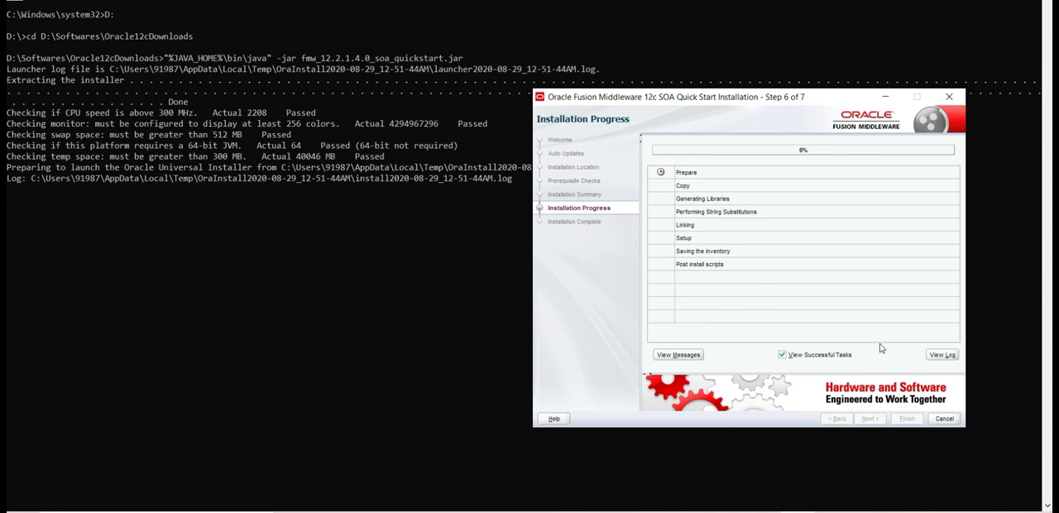
pyautogui.moveTo(877, 331)
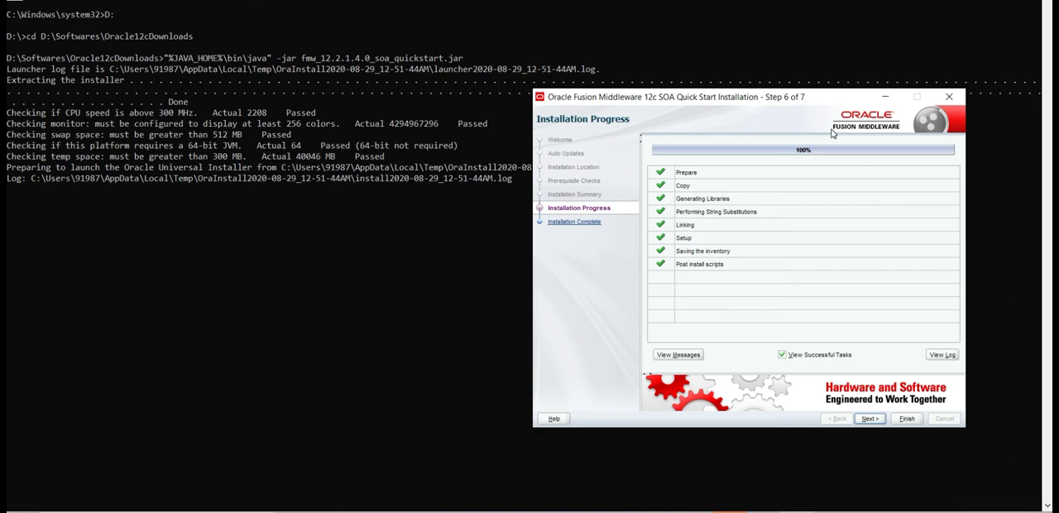
pyautogui.moveTo(870, 419)
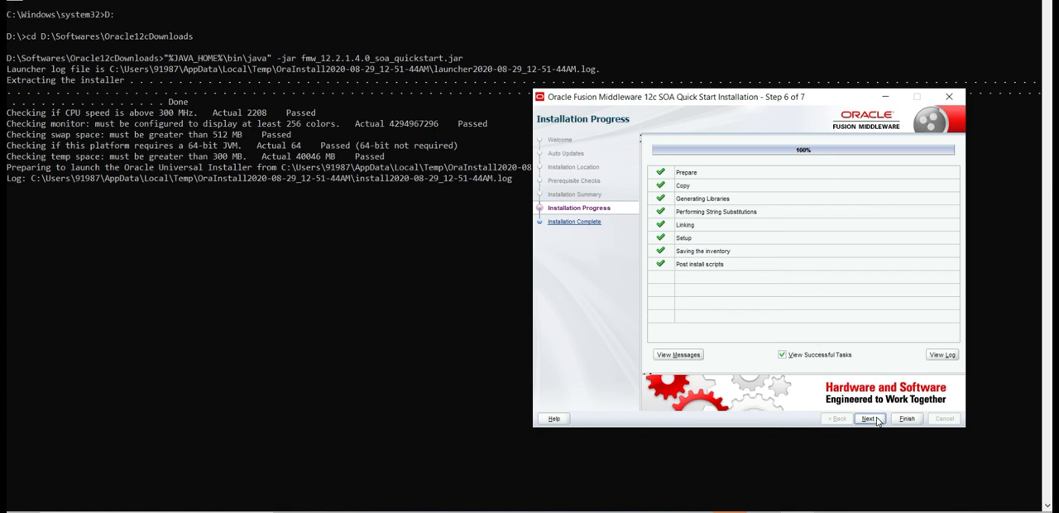
pyautogui.moveTo(867, 230)
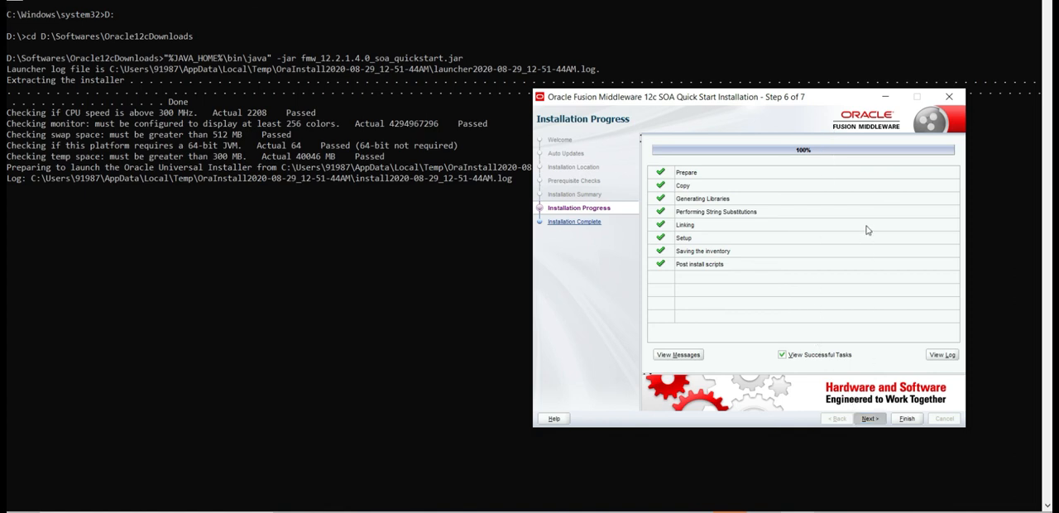
# Step: Finish the SOA Quick Start installer with Start JDeveloper checked so JDeveloper launches
pyautogui.click(869, 419)
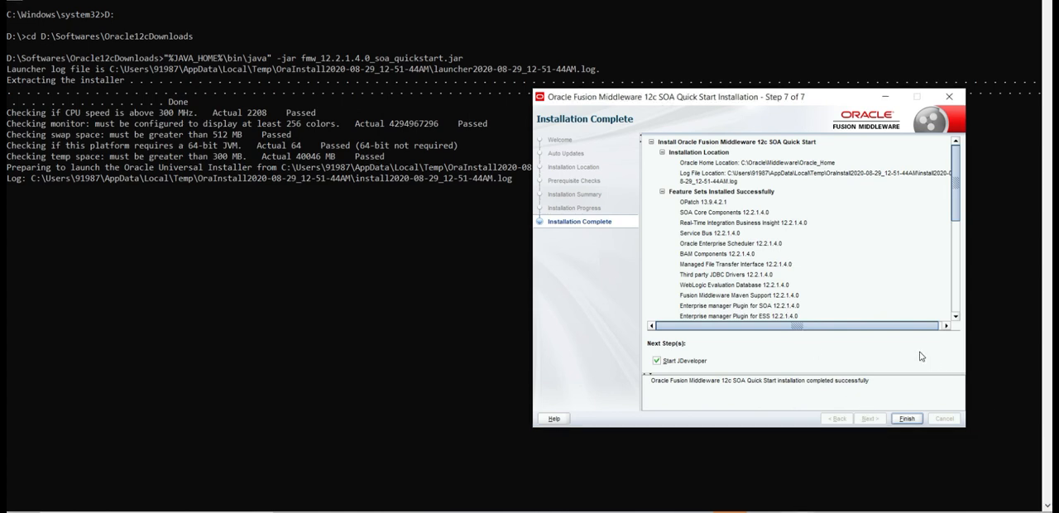
pyautogui.moveTo(893, 346)
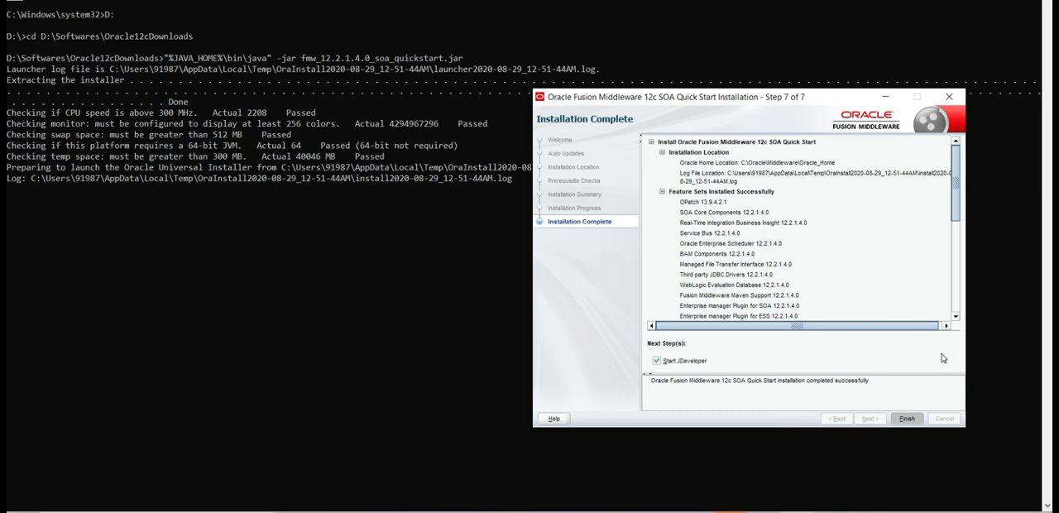
pyautogui.click(907, 419)
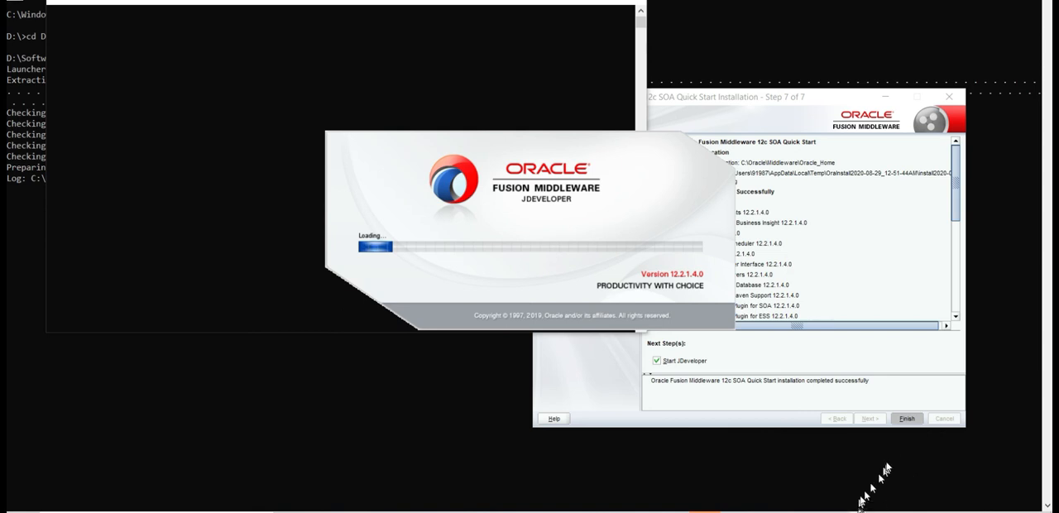
# Step: Select Studio Developer (All Features) as the JDeveloper startup role
pyautogui.click(907, 419)
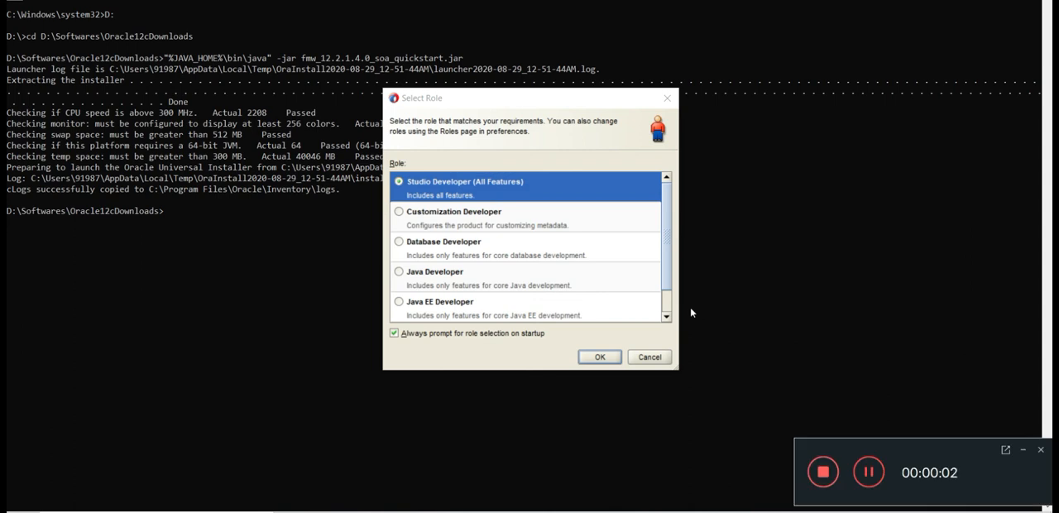
pyautogui.moveTo(1029, 372)
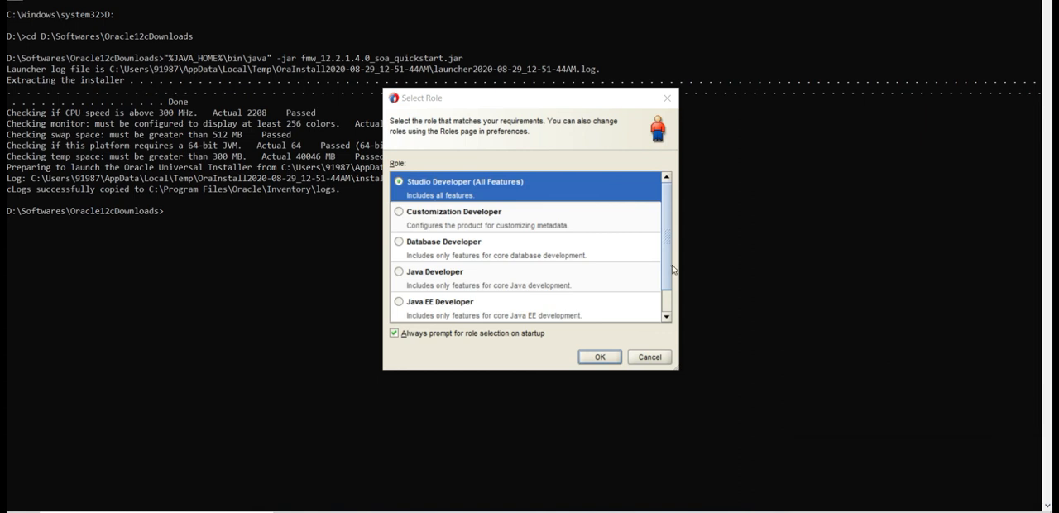
pyautogui.moveTo(699, 265)
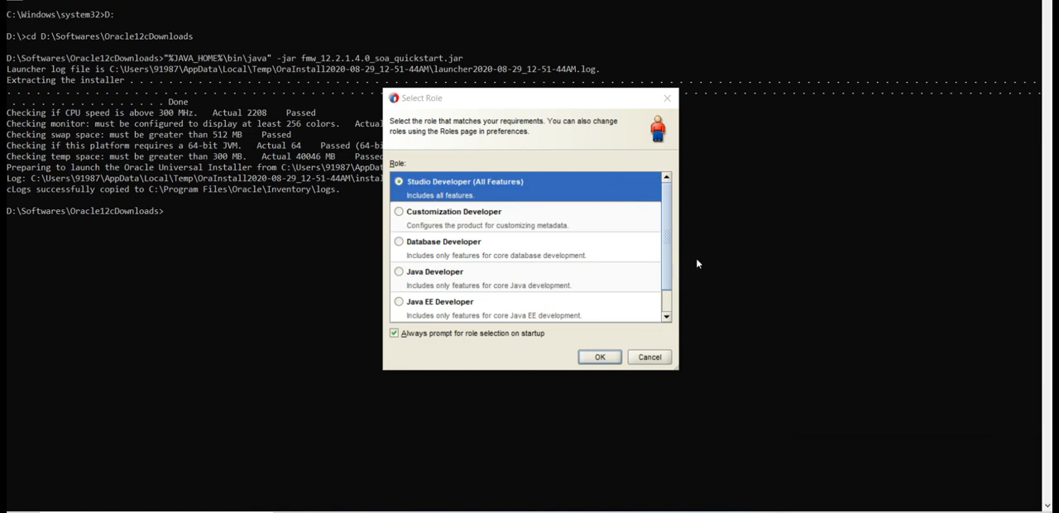
pyautogui.moveTo(590, 240)
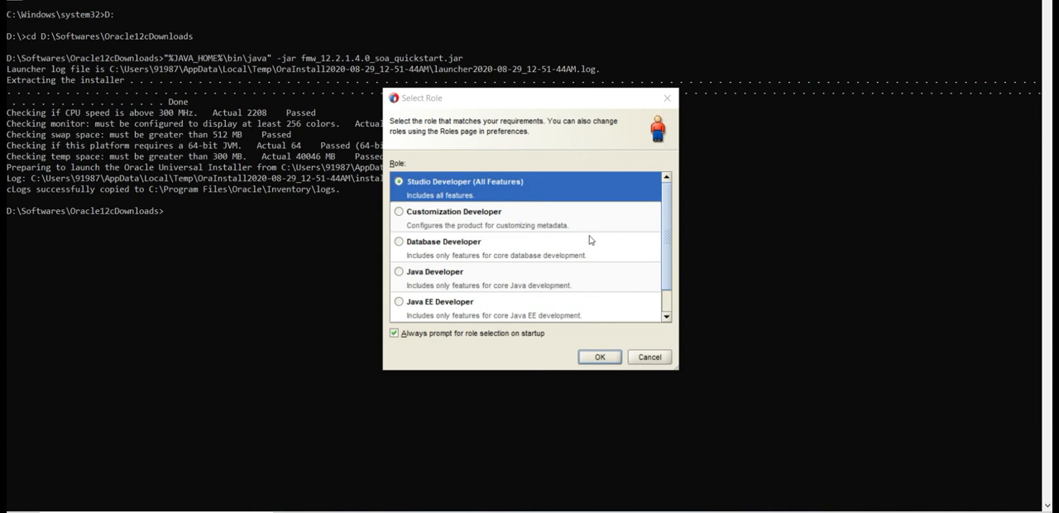
pyautogui.moveTo(530, 193)
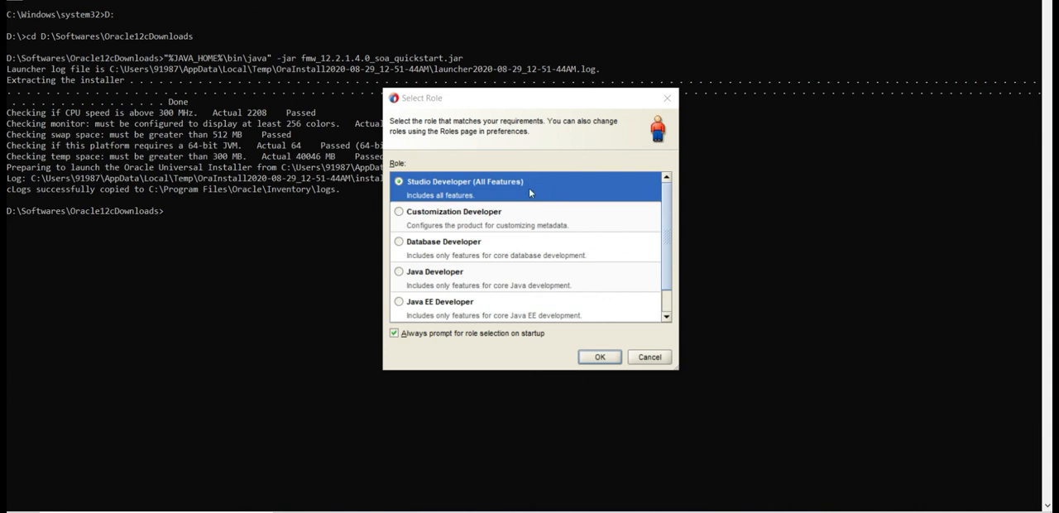
pyautogui.moveTo(602, 349)
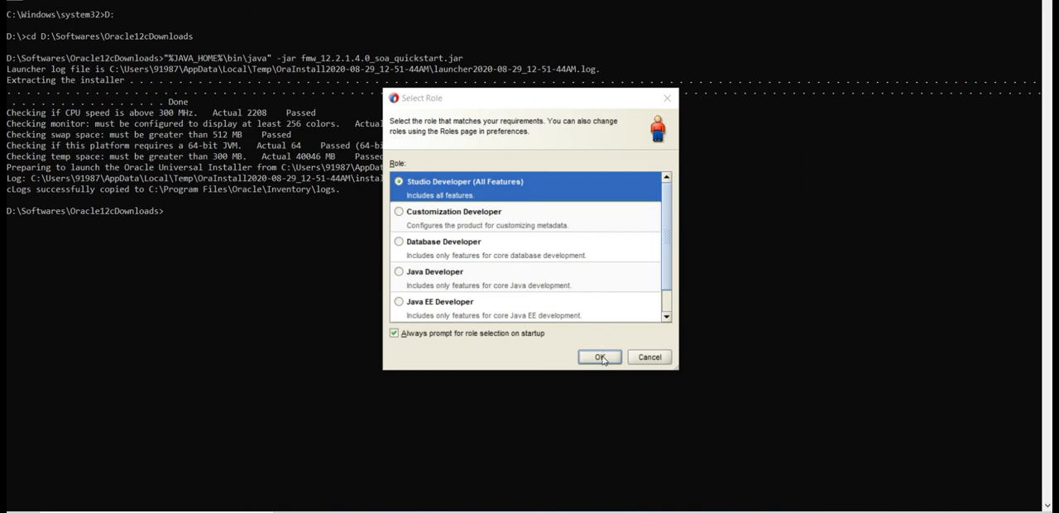
# Step: Confirm the Studio Developer role so JDeveloper continues loading
pyautogui.click(601, 357)
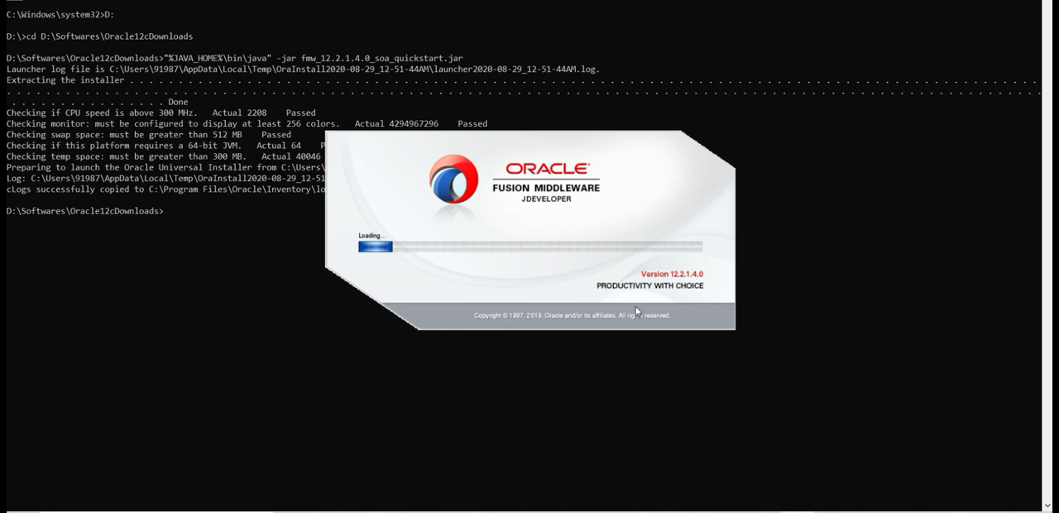
pyautogui.moveTo(637, 299)
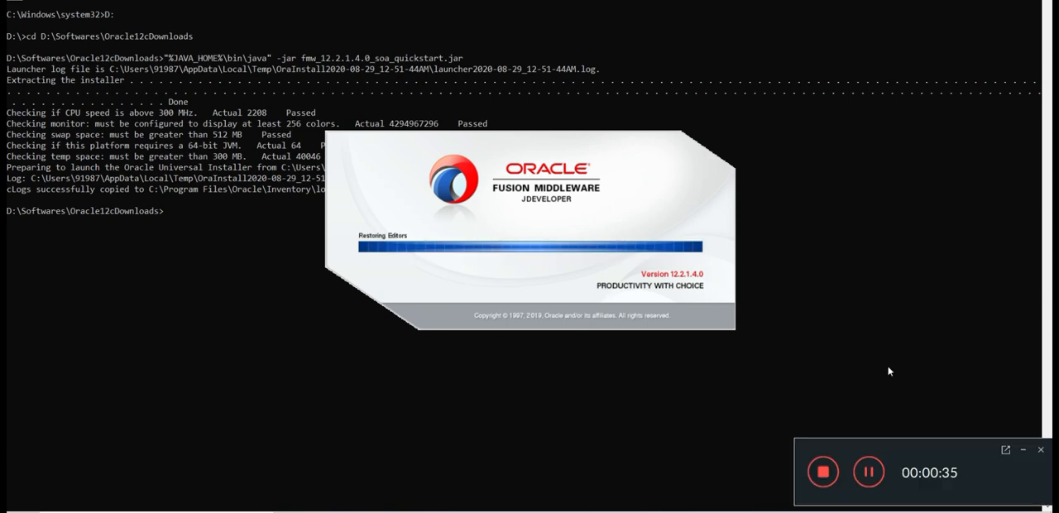
pyautogui.moveTo(1028, 453)
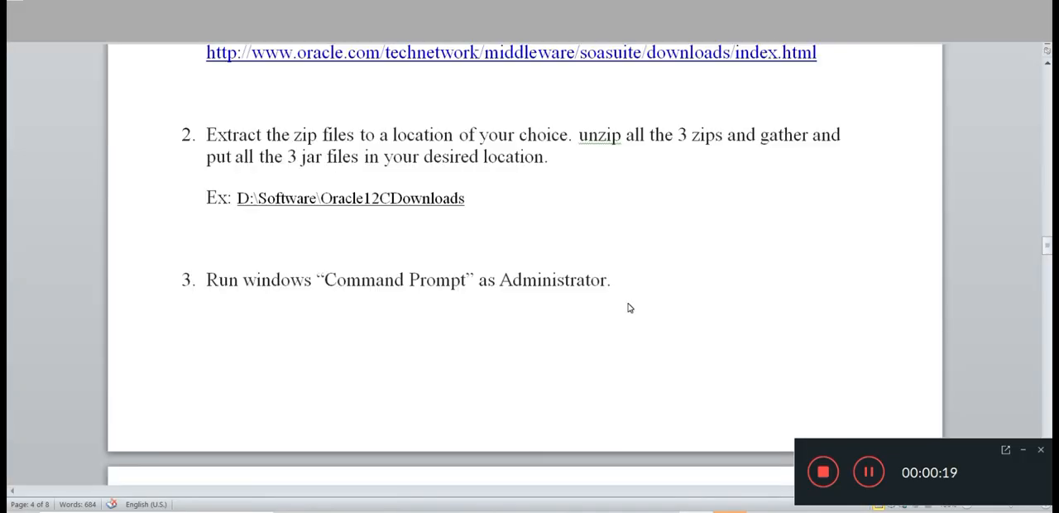
pyautogui.scroll(-3)
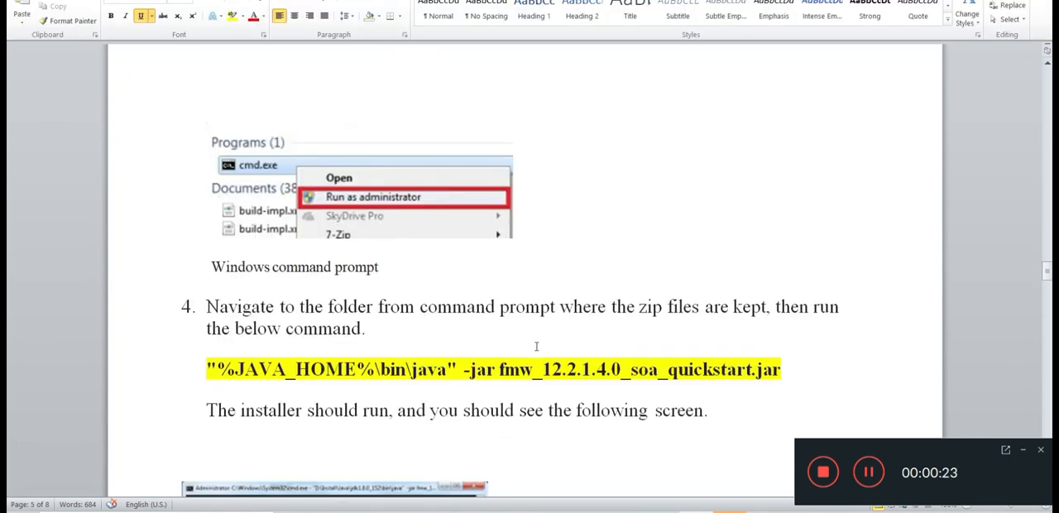
pyautogui.scroll(-3)
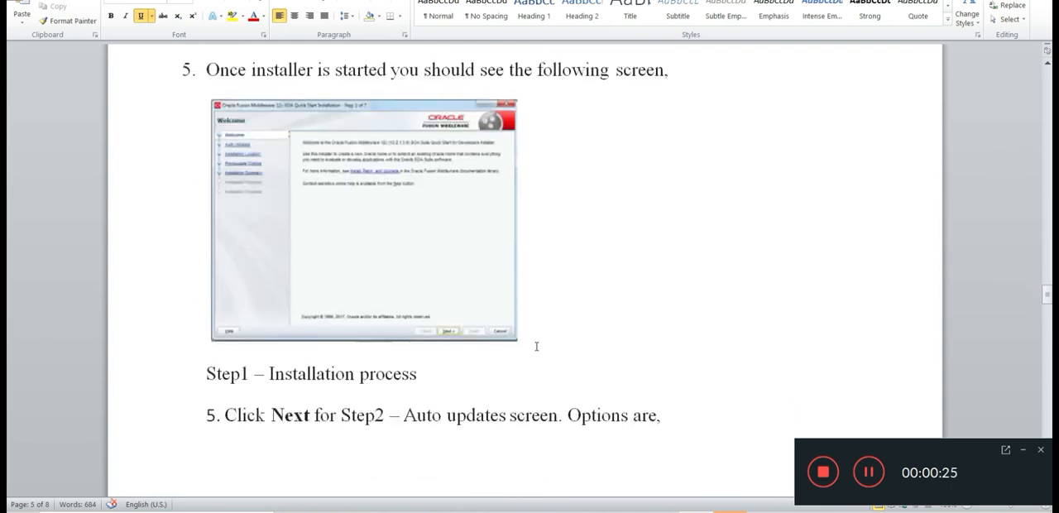
pyautogui.scroll(-3)
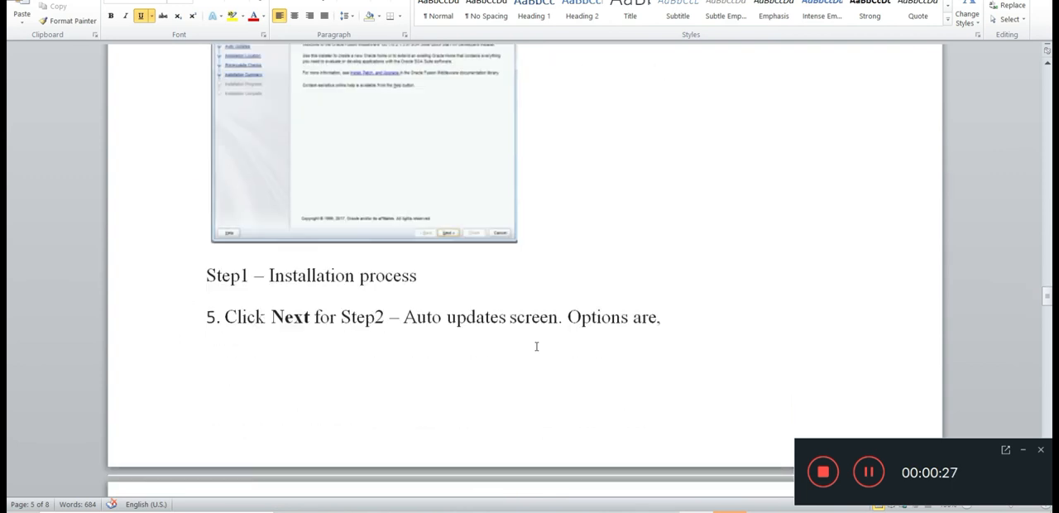
pyautogui.scroll(-3)
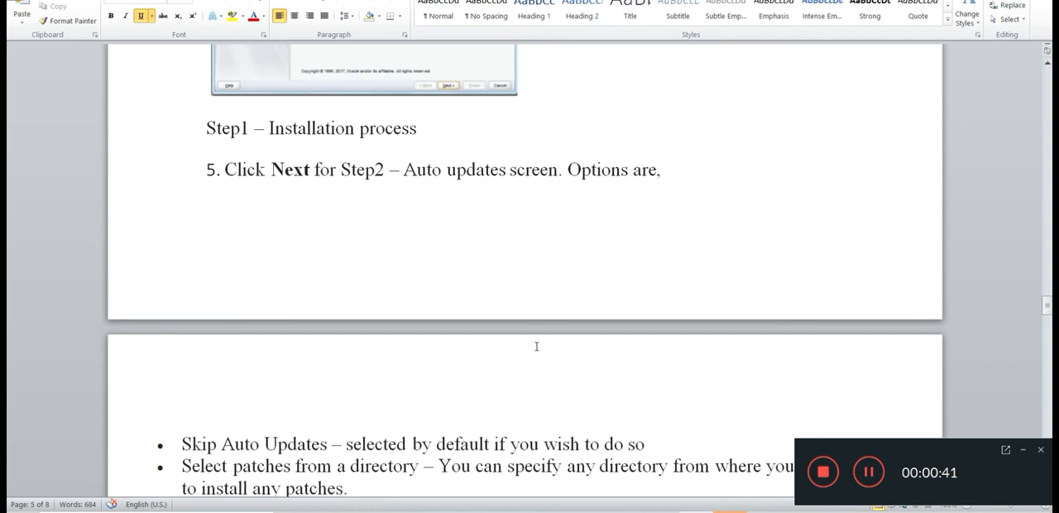
pyautogui.moveTo(612, 219)
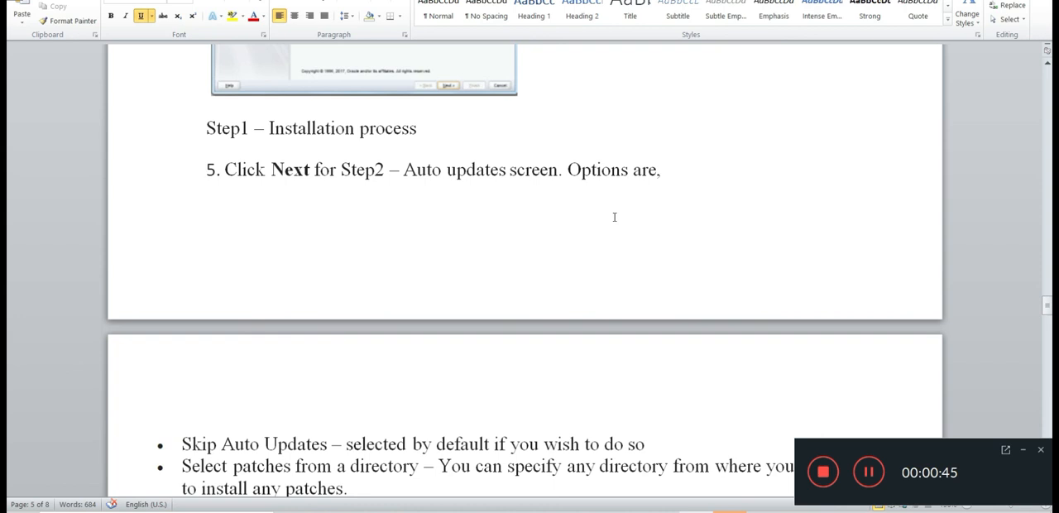
pyautogui.moveTo(670, 182)
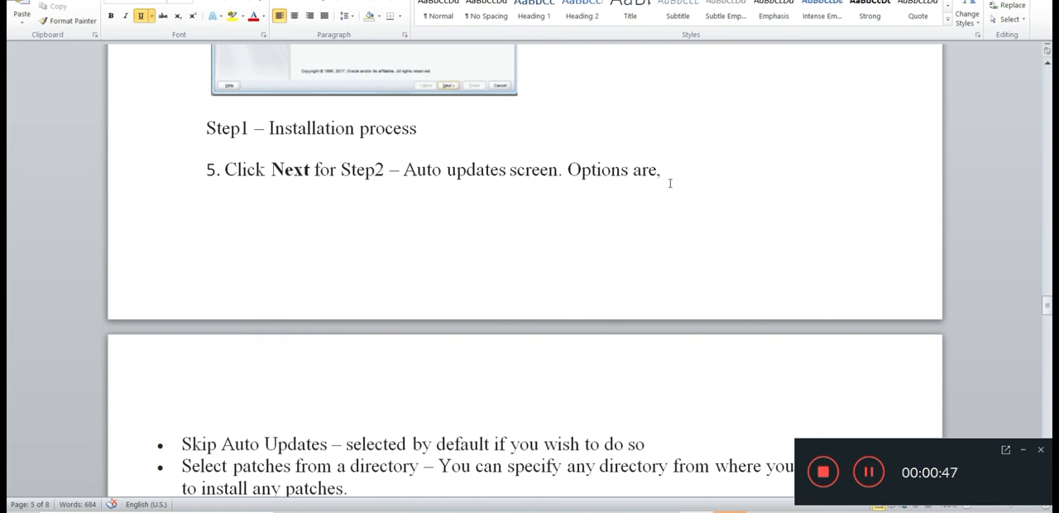